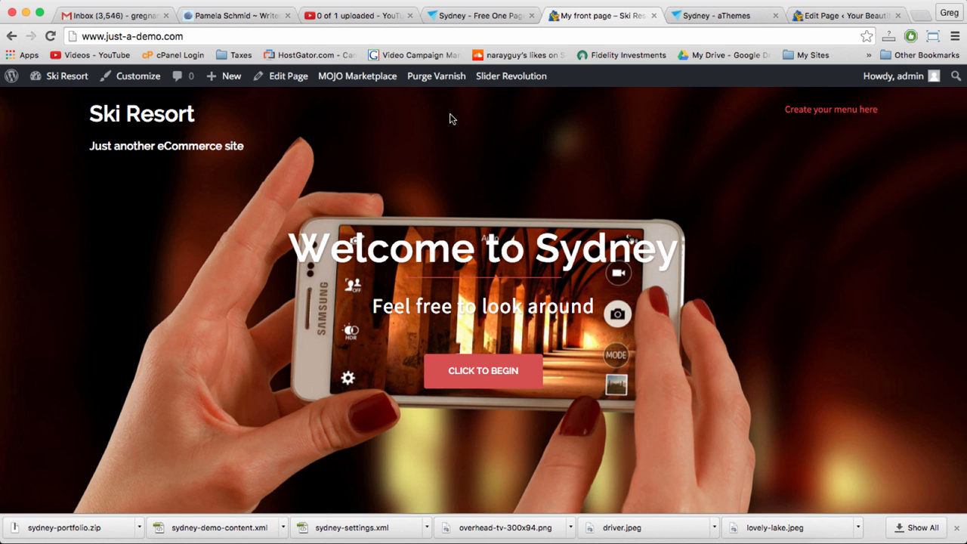
- In Customizer's Header type, set the Site header type to Image for non-front pages
scroll(down, 3)
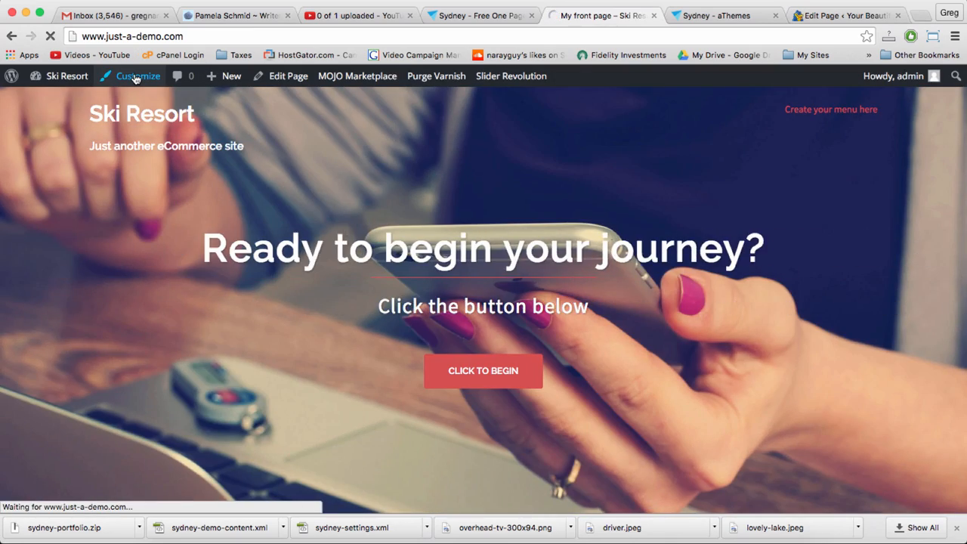
click(137, 76)
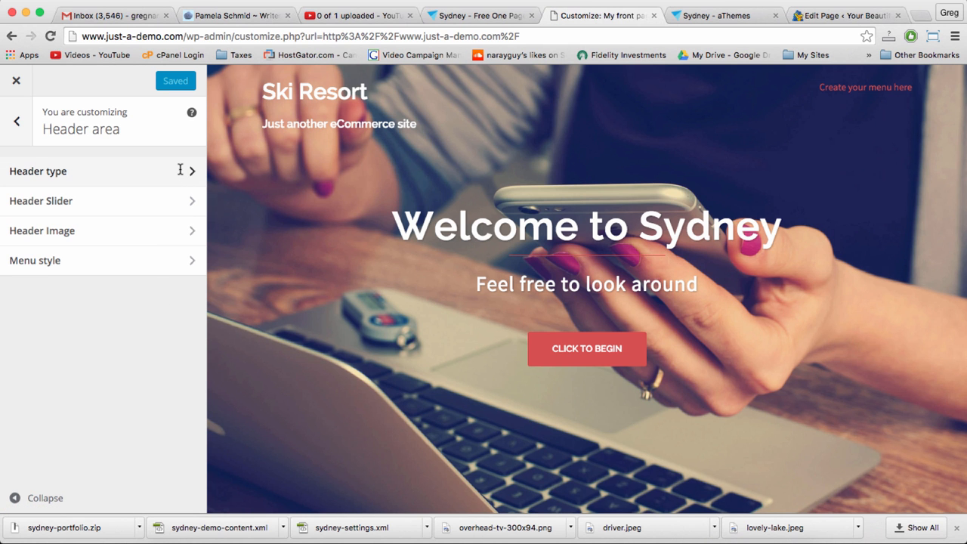
click(102, 170)
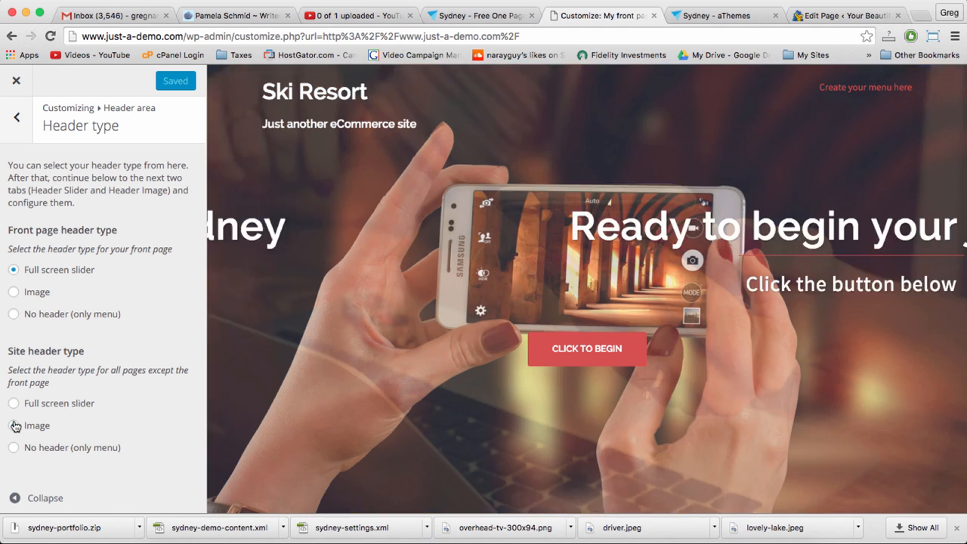
click(14, 425)
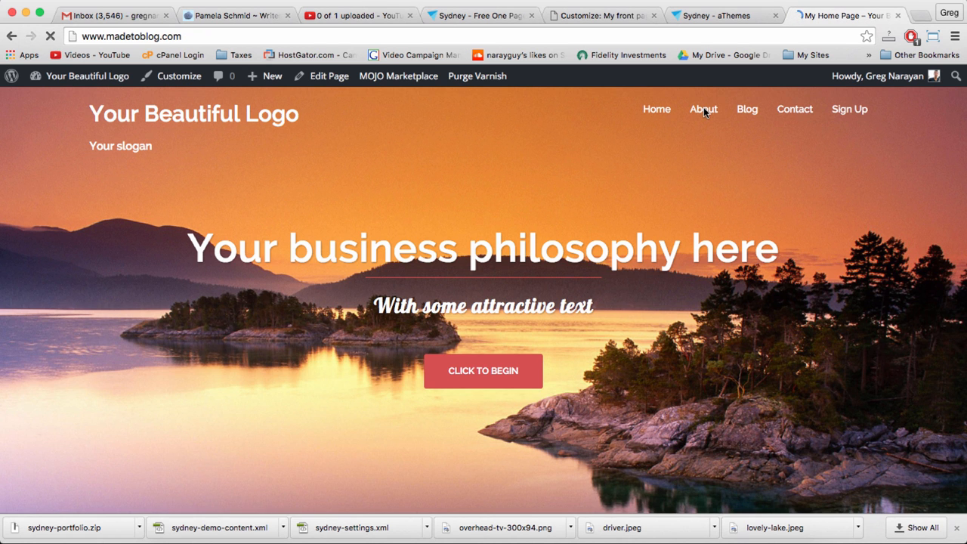
- Check the image header on madetoblog.com's About page, then go back to the Customizer
click(703, 109)
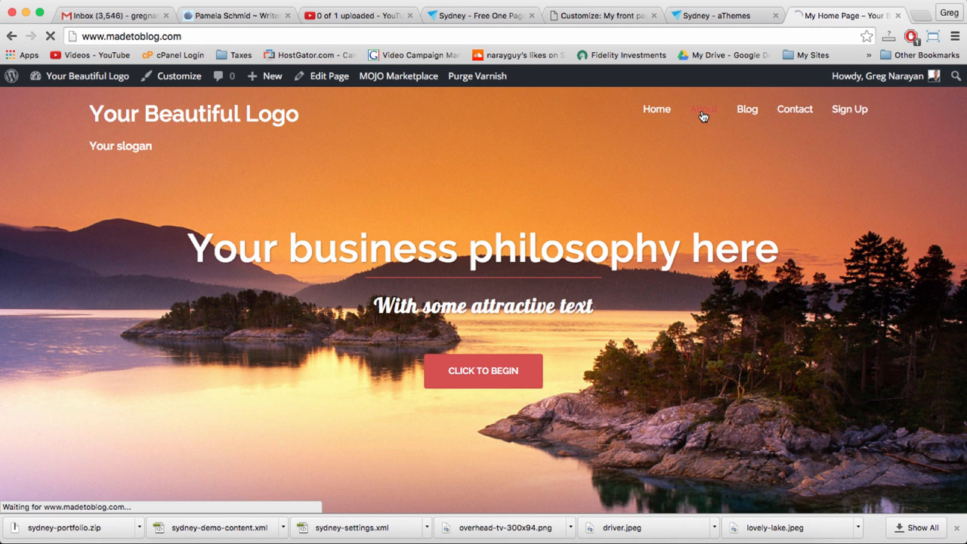
click(702, 109)
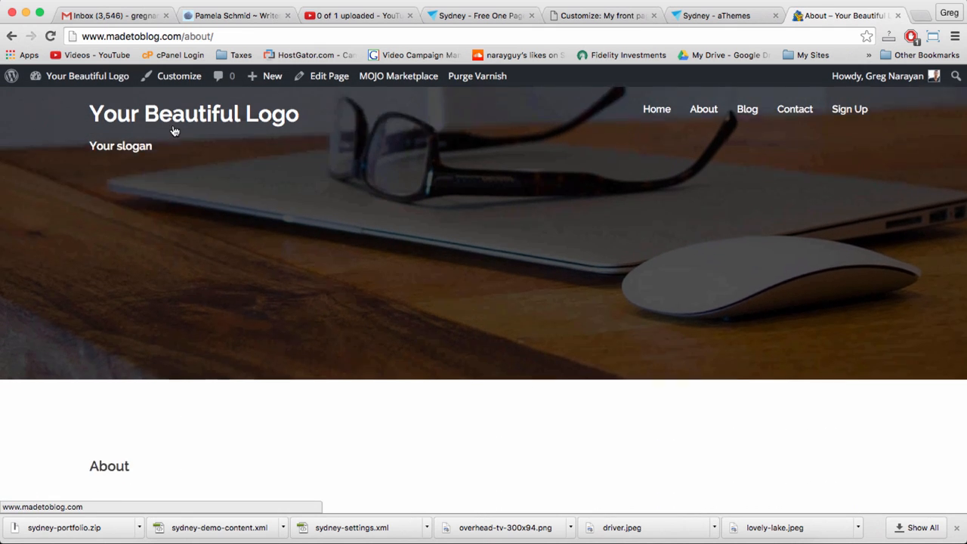
click(50, 36)
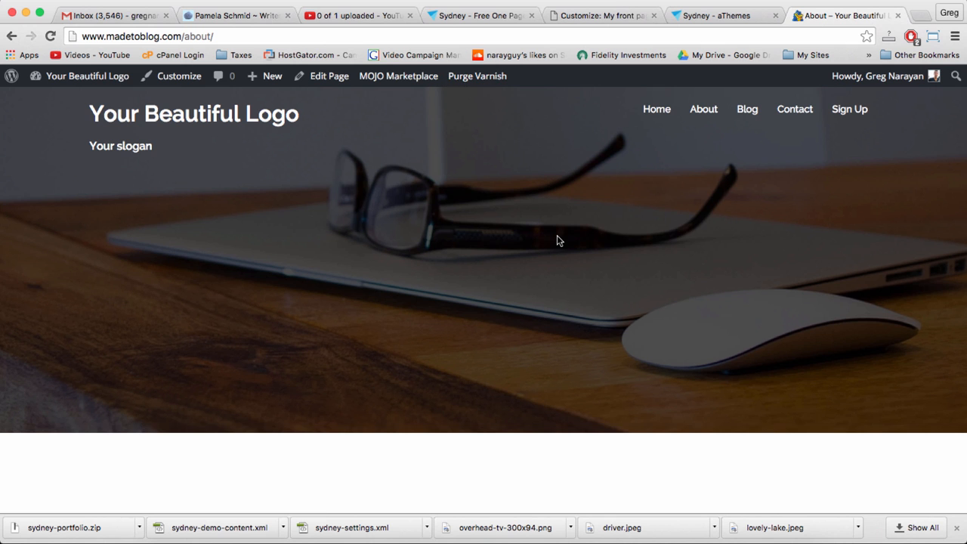
mouse_move(603, 131)
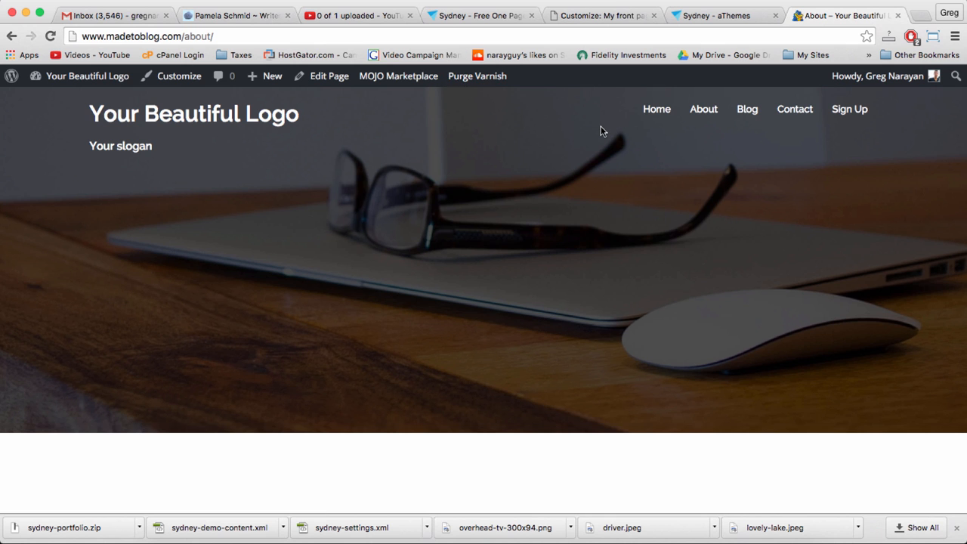
click(601, 15)
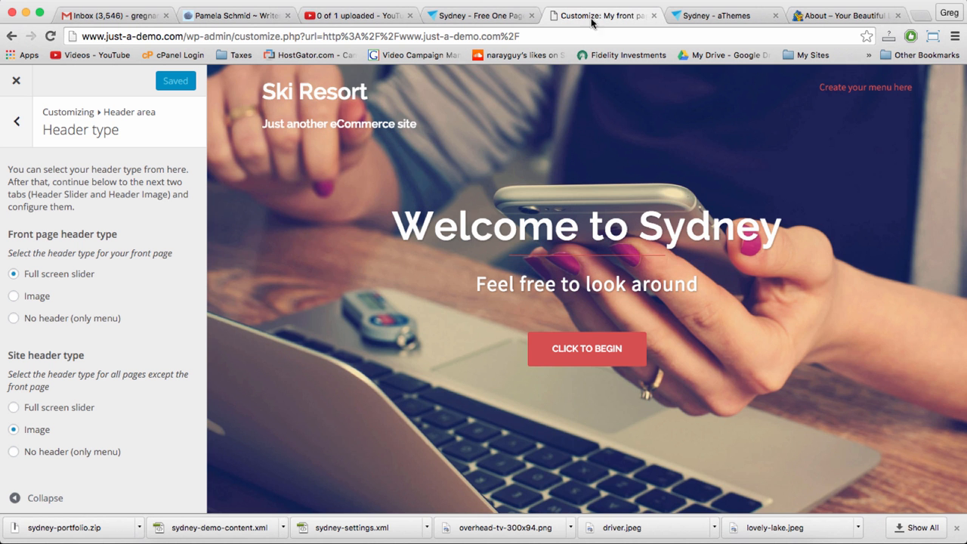
- Look over the current header and suggested image under Header Image settings
click(17, 121)
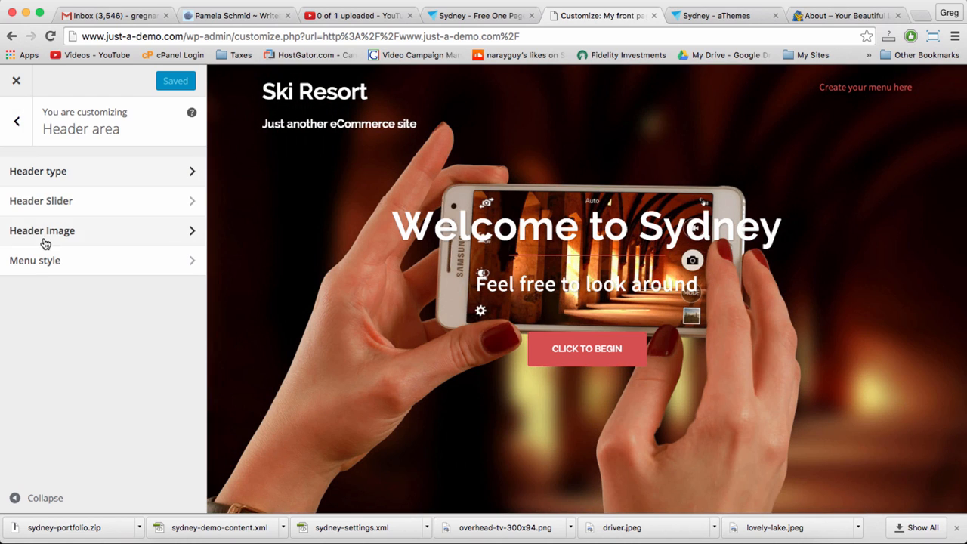
click(41, 230)
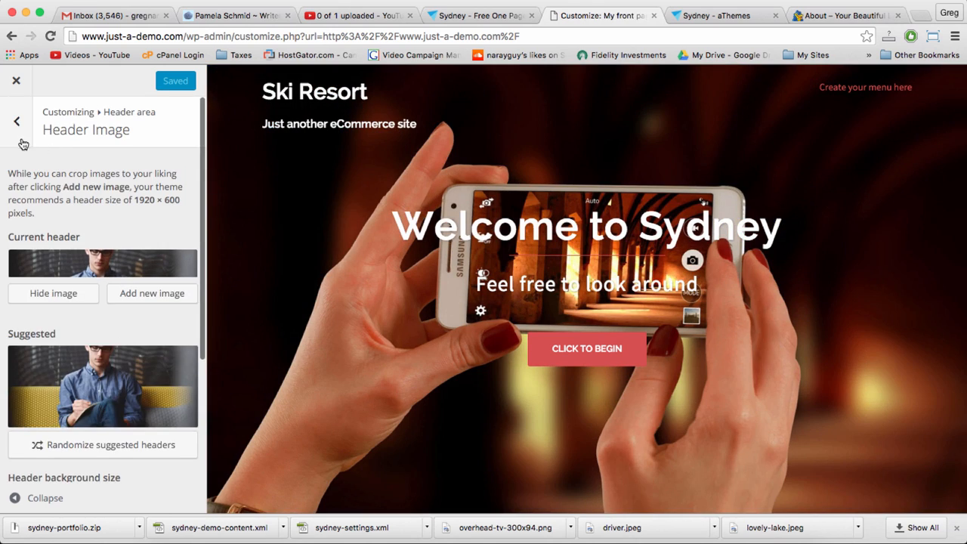
click(17, 121)
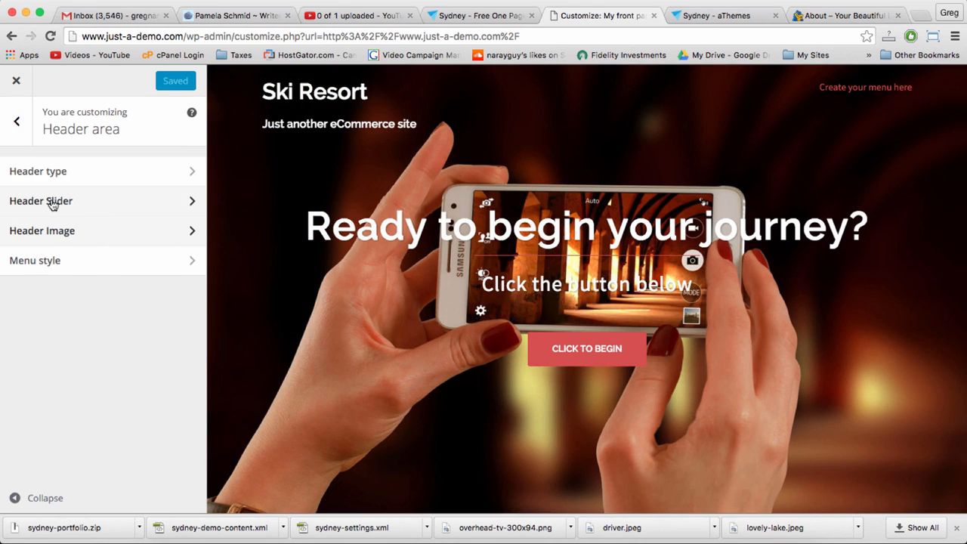
- Open Header Slider and inspect the speed fields and the Stop the text slider option
click(41, 200)
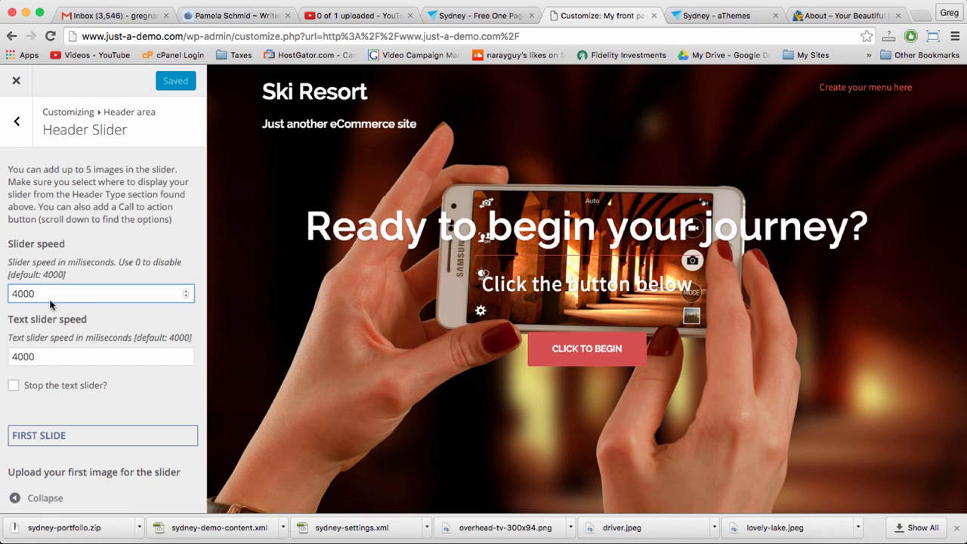
click(98, 356)
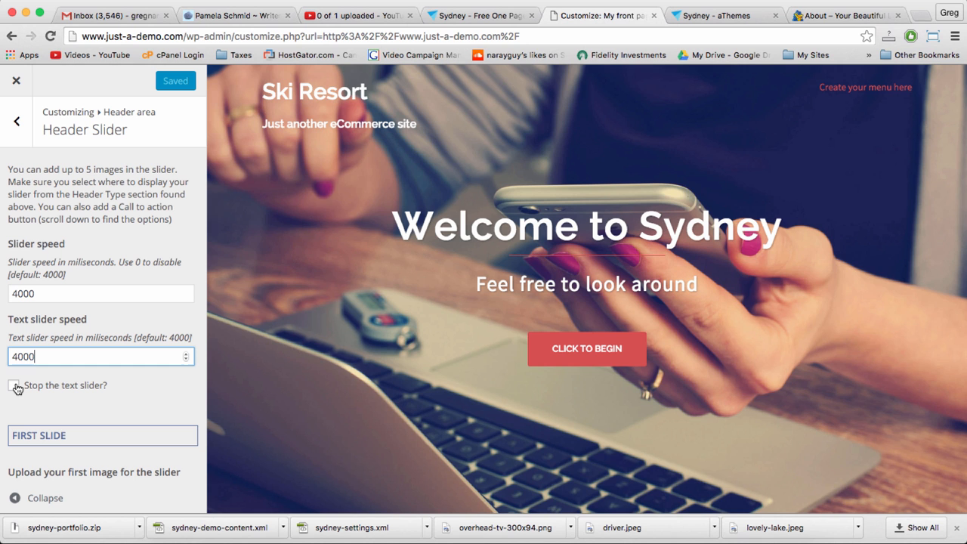
click(14, 385)
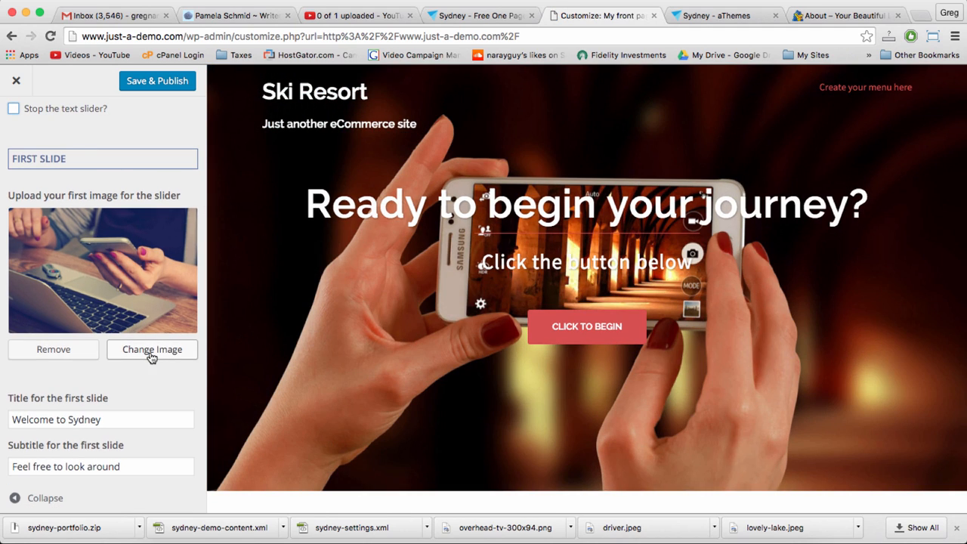
- Set the first slide's image to islands.png from the Media Library
click(152, 350)
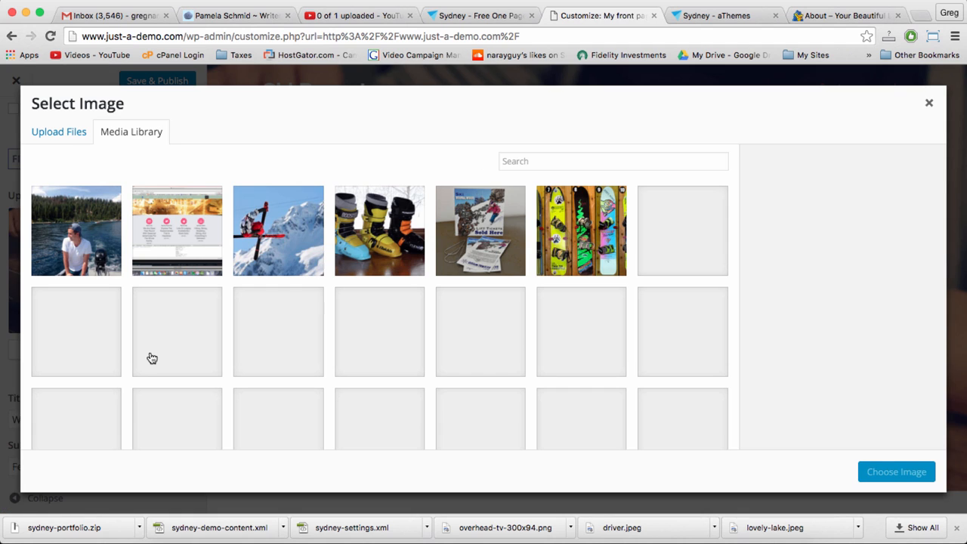
scroll(down, 3)
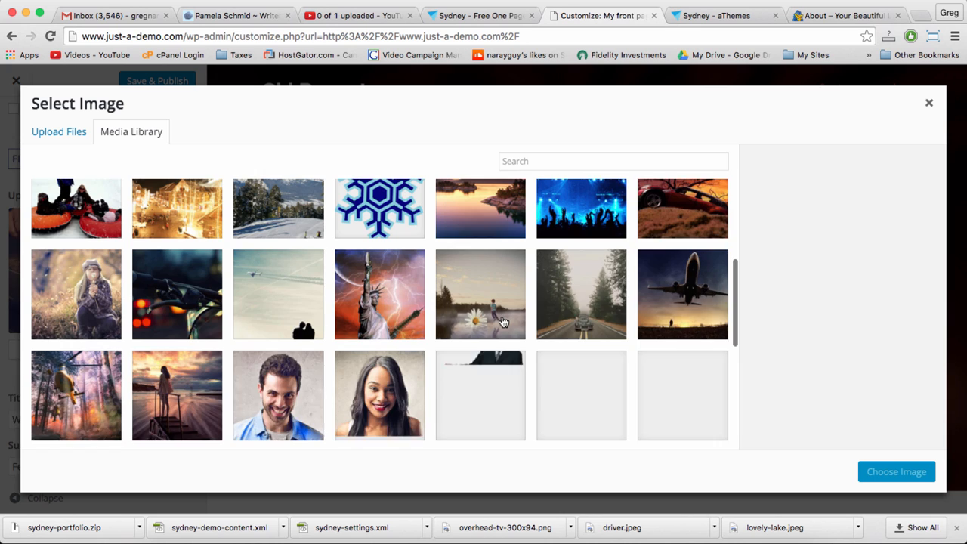
click(480, 293)
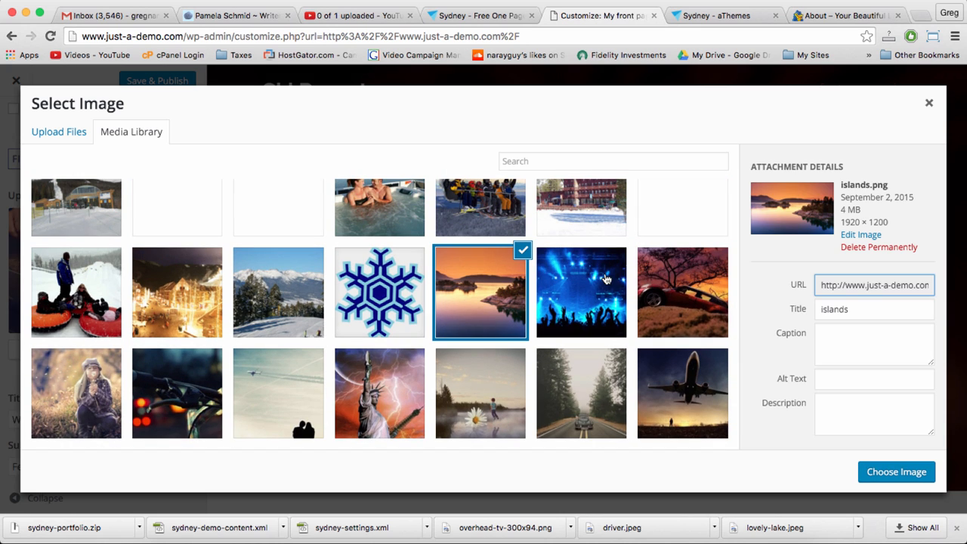
mouse_move(508, 294)
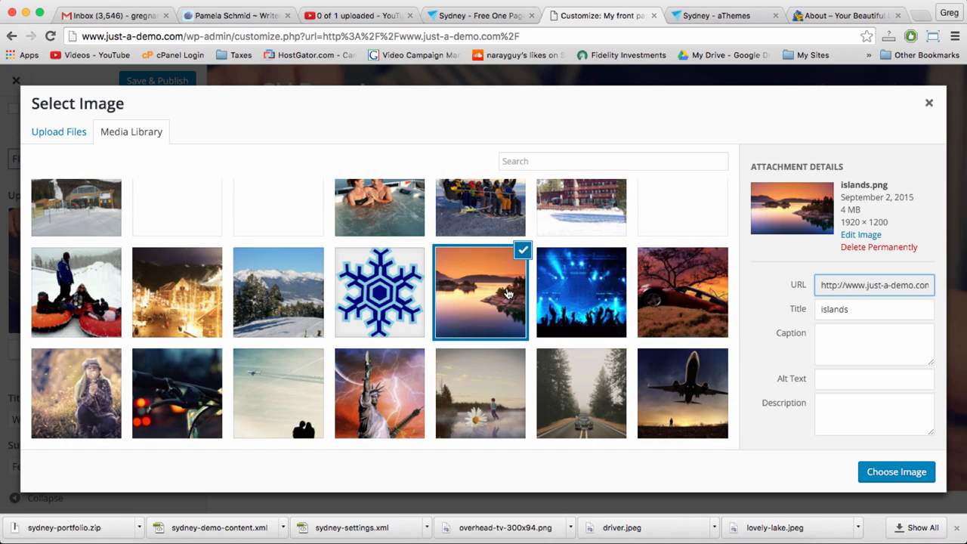
mouse_move(573, 309)
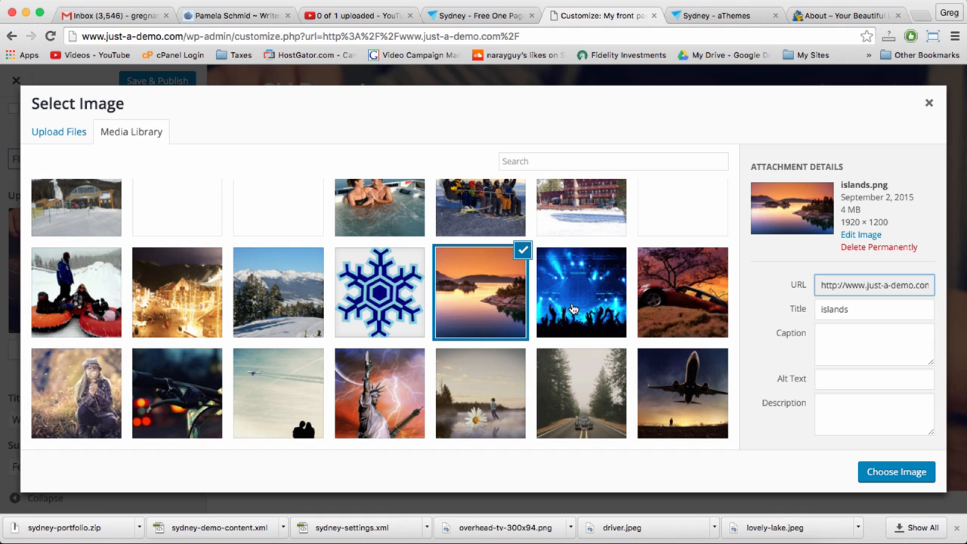
mouse_move(474, 297)
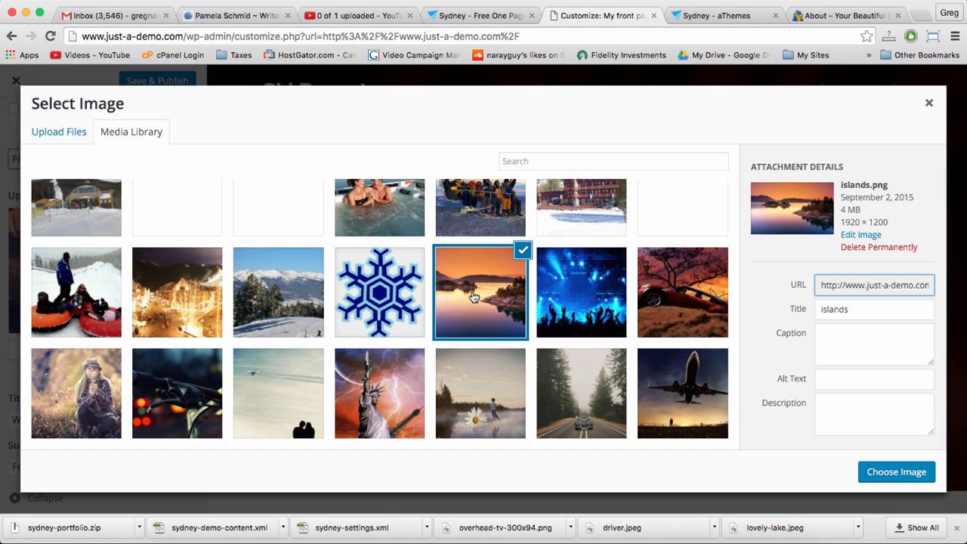
mouse_move(566, 306)
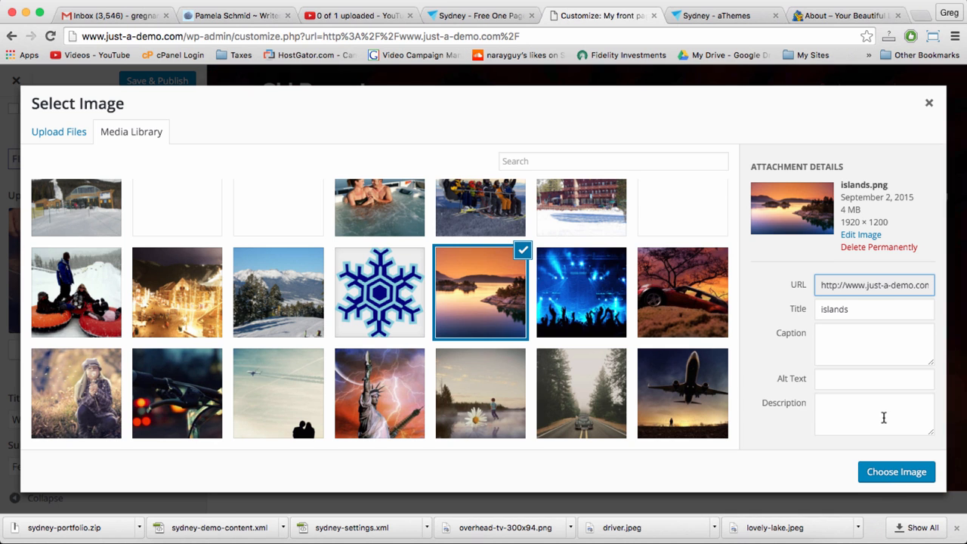
click(897, 472)
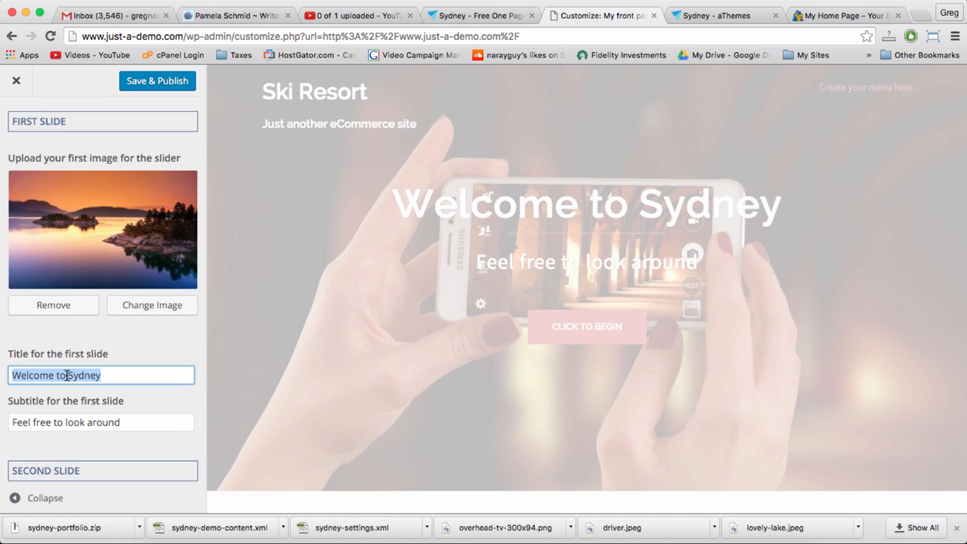
- Title the first slide 'Your business philosophy here' with subtitle 'With some attractive text'
text(Your business philosophy)
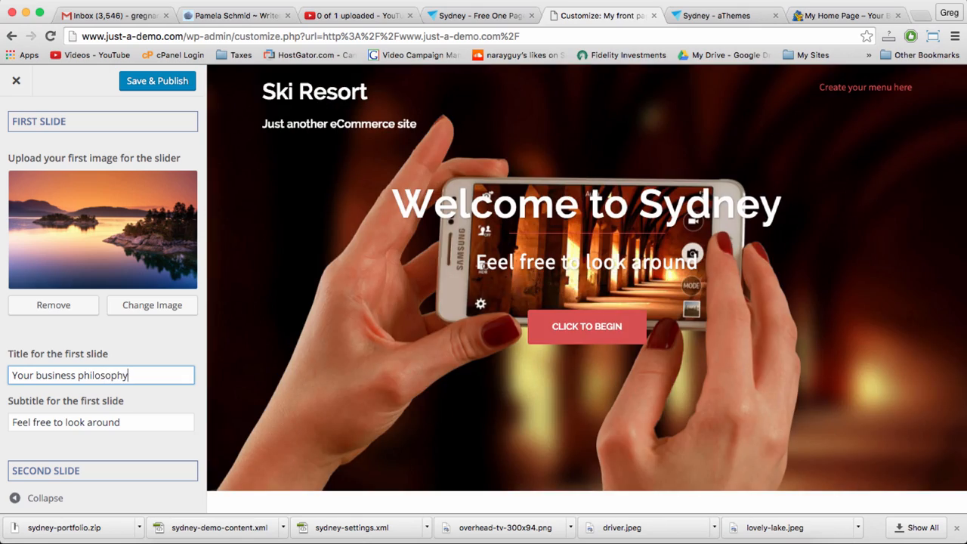
text(here)
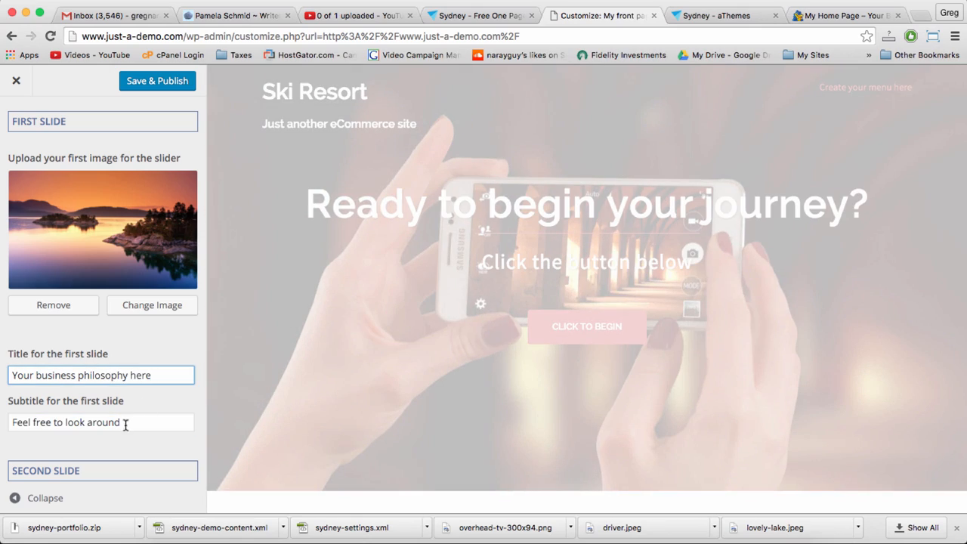
text(With so)
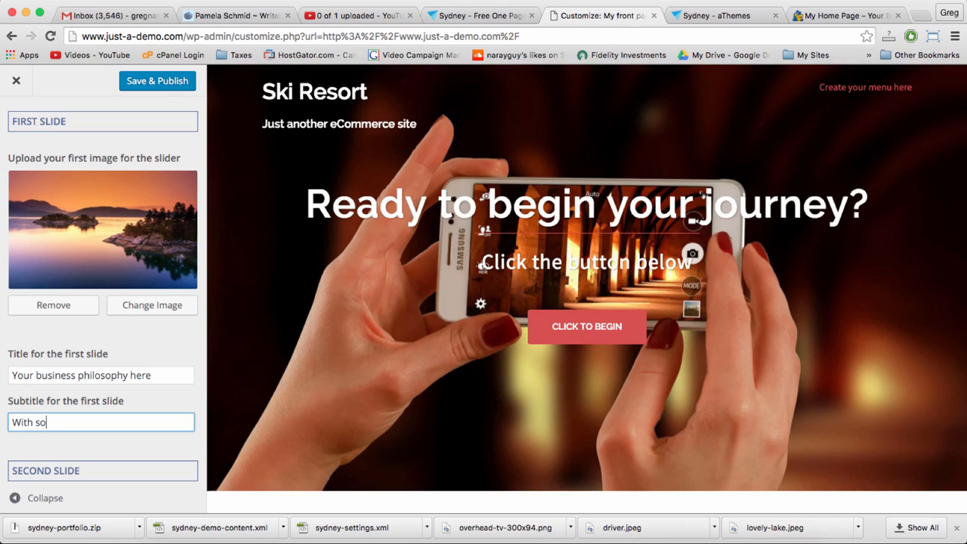
text(me attractive)
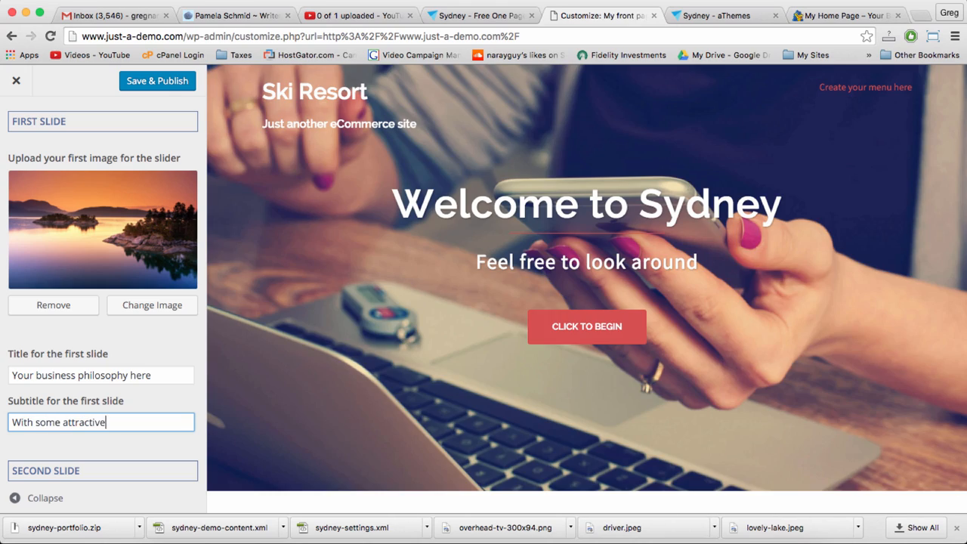
text(text)
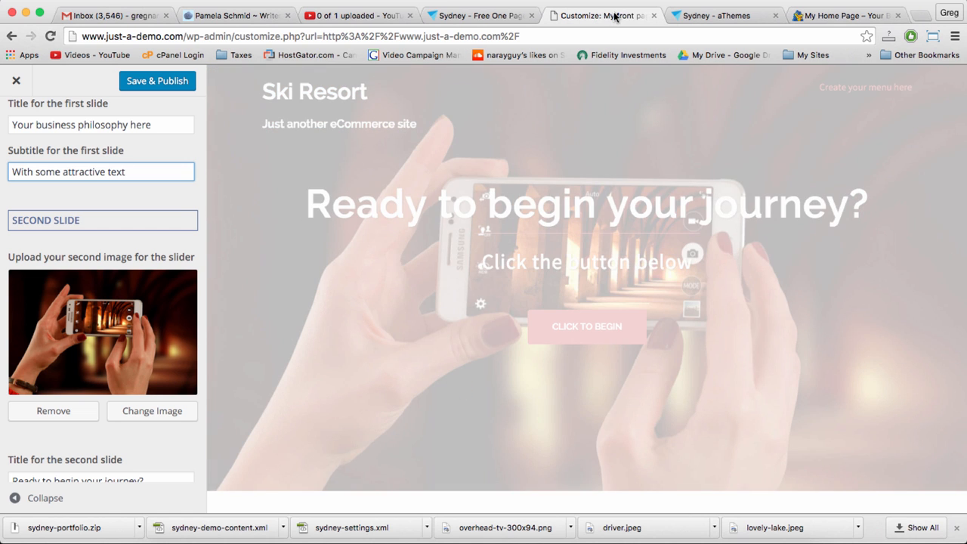
- Check the call-to-action button ('#primary', 'Click to begin') and publish the slider settings
click(101, 172)
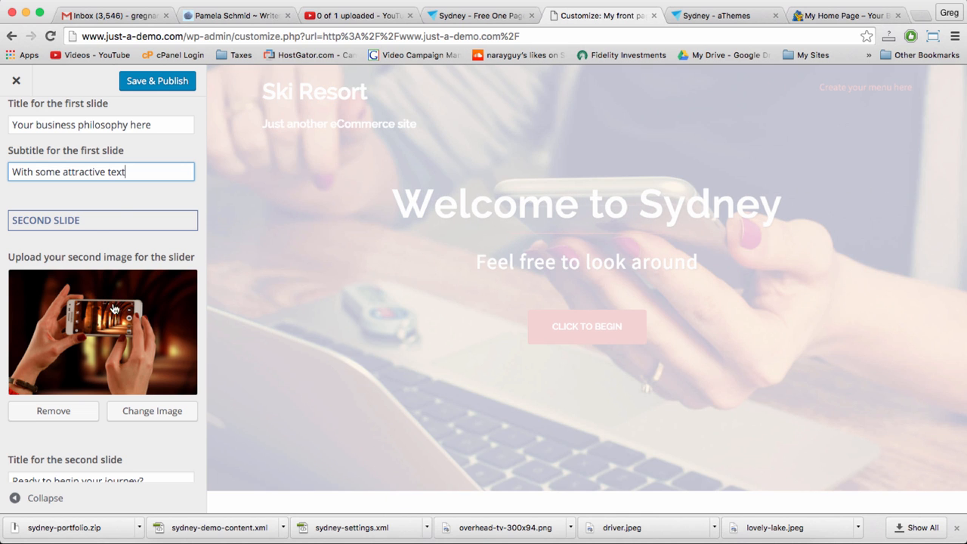
mouse_move(605, 25)
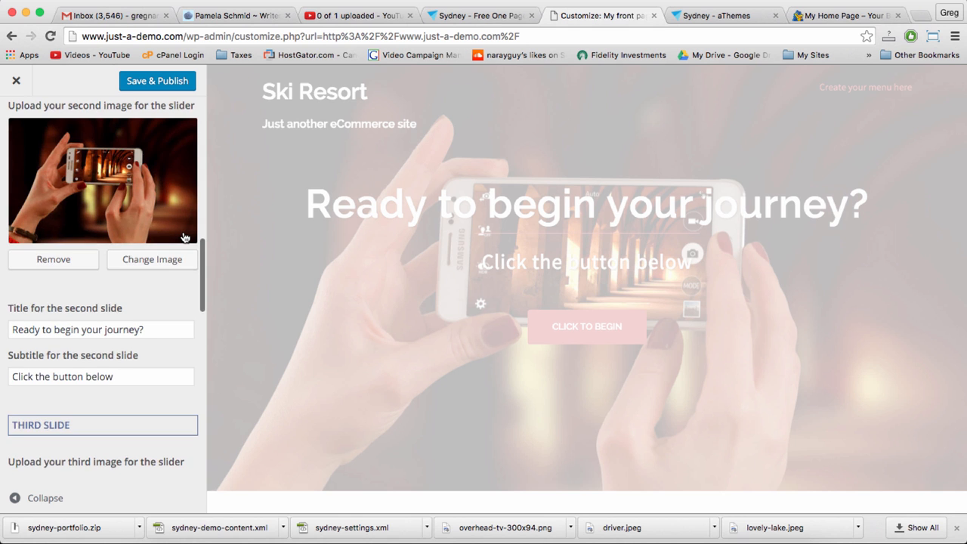
scroll(down, 3)
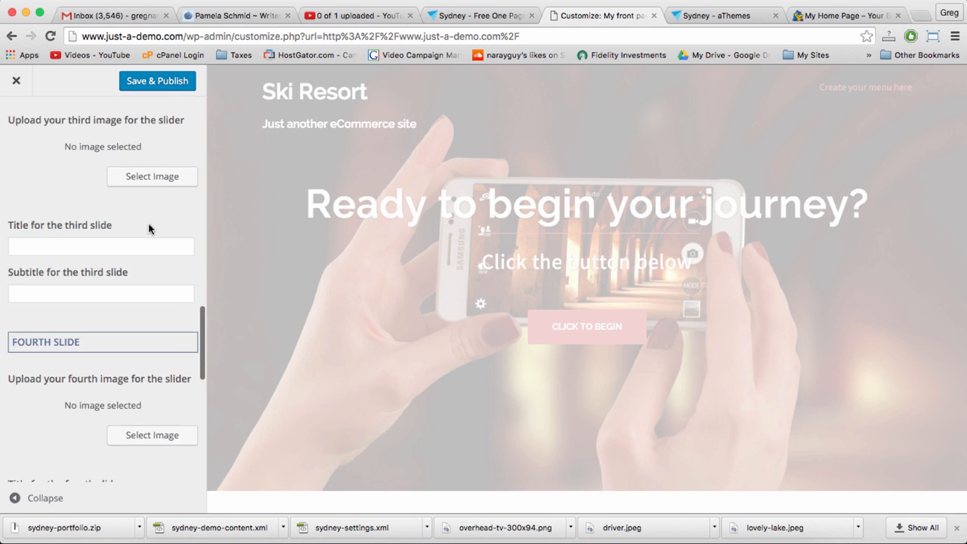
scroll(down, 3)
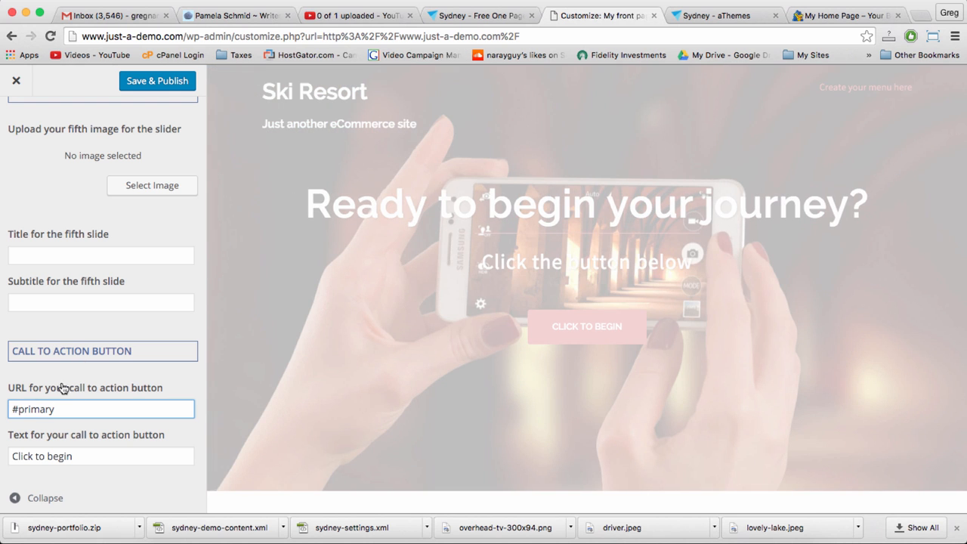
click(59, 409)
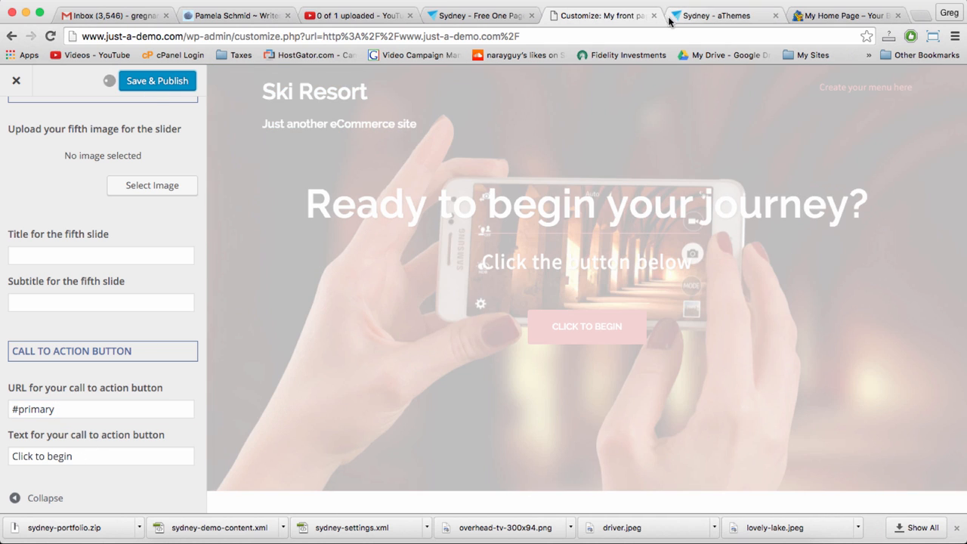
- Move through the docs and Customizer tabs to the reloaded Ski Resort front page slider
click(157, 81)
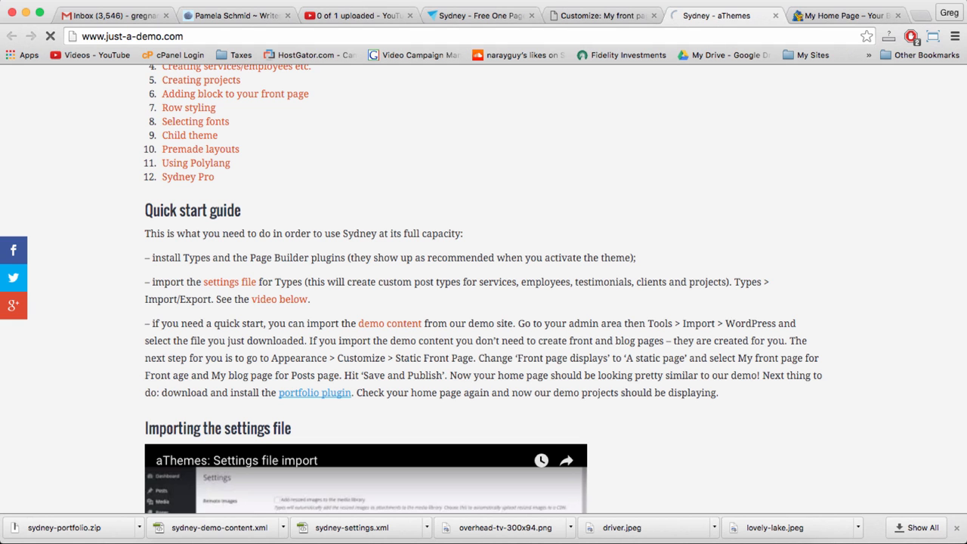
click(722, 15)
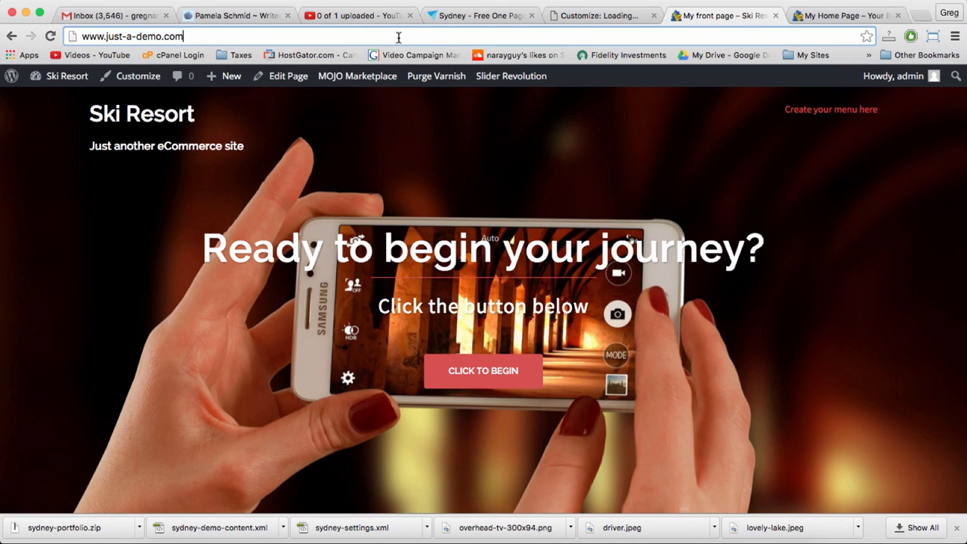
click(721, 15)
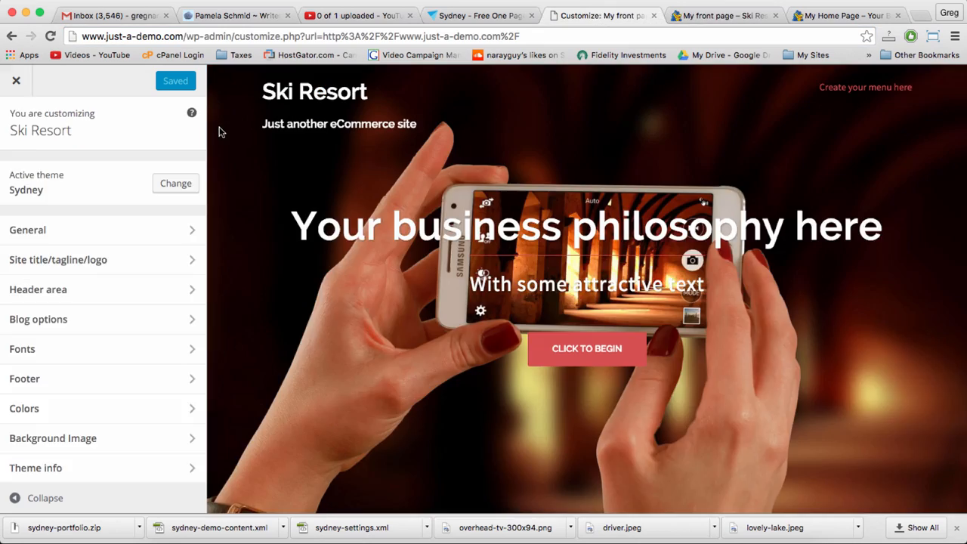
click(722, 16)
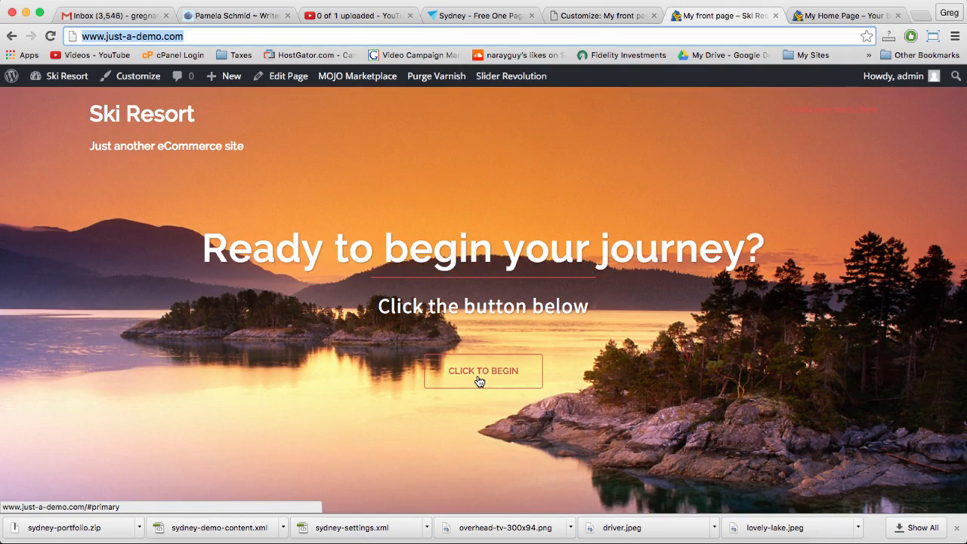
- Test Click to Begin on both sites, reaching Our Services and the Mission Statement sections
click(483, 371)
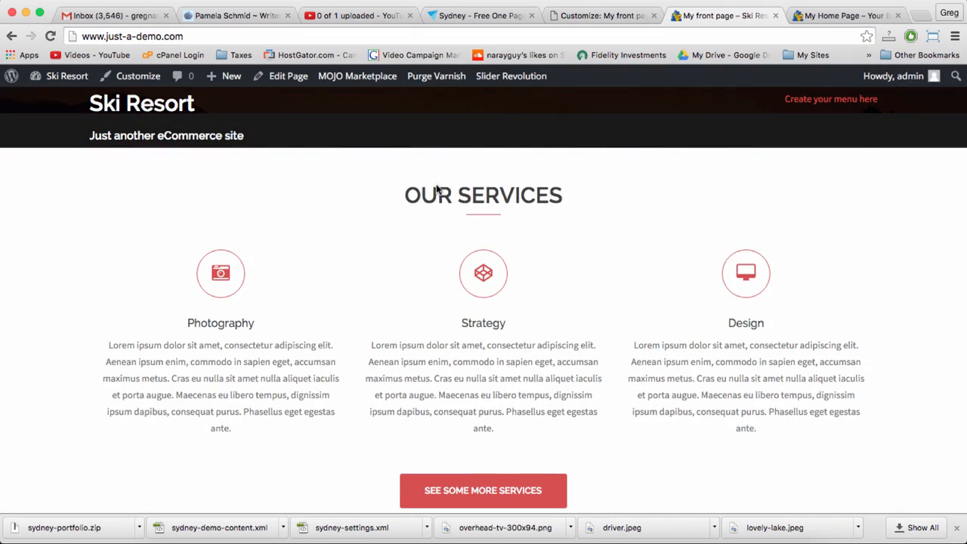
mouse_move(623, 244)
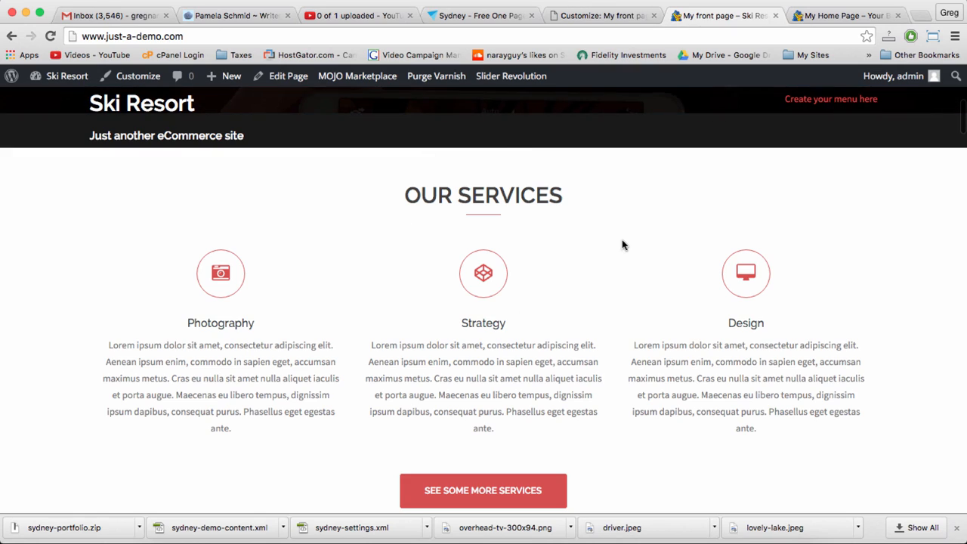
click(847, 15)
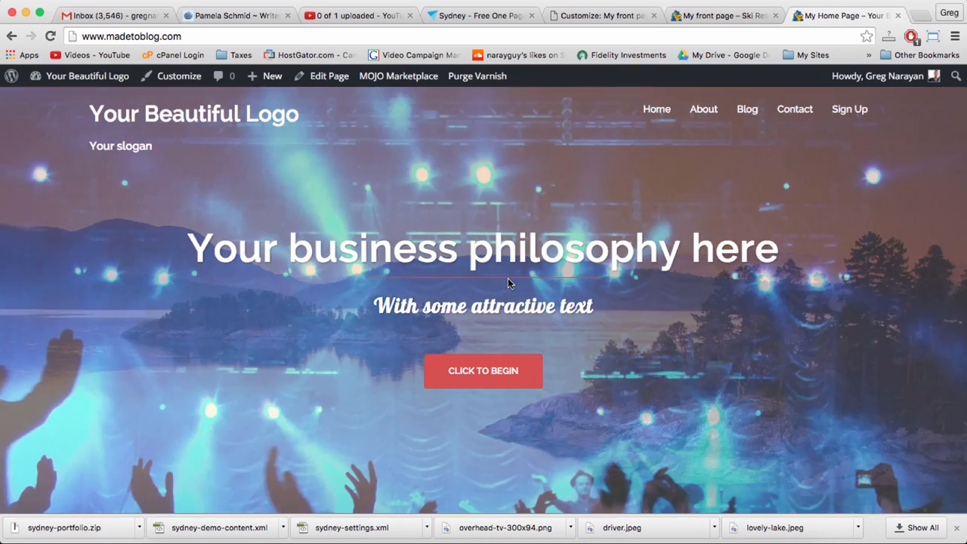
click(483, 370)
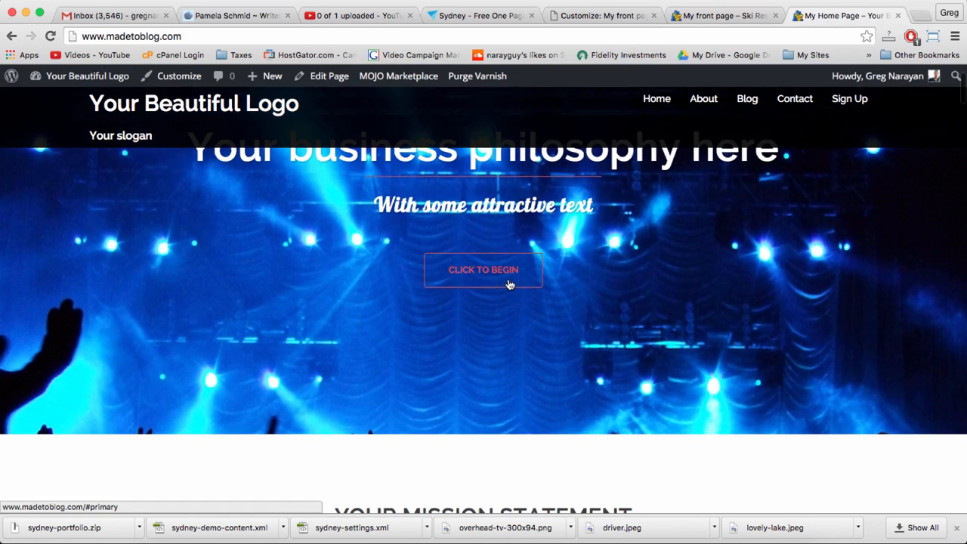
scroll(down, 3)
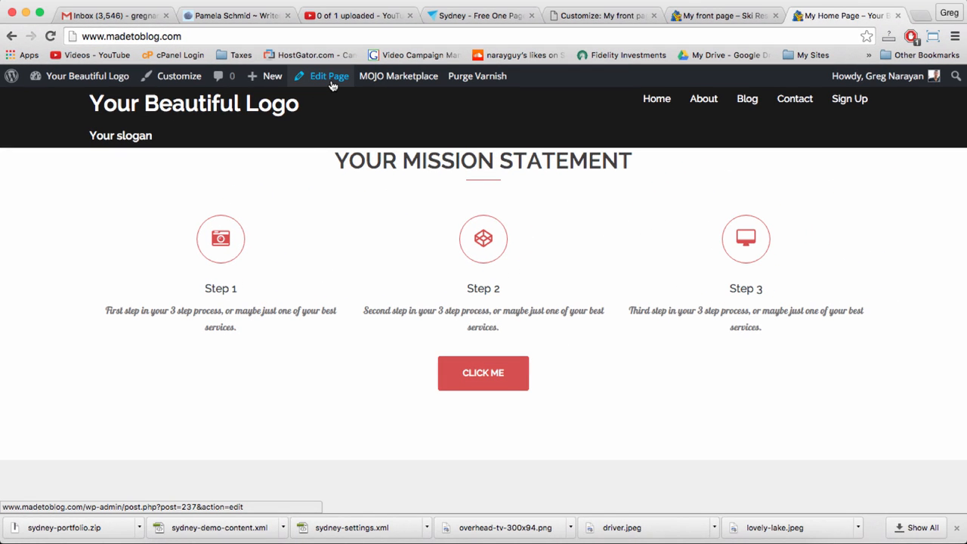
- Edit My Home Page, select its post ID in the URL, and scroll the Page Builder rows
click(329, 75)
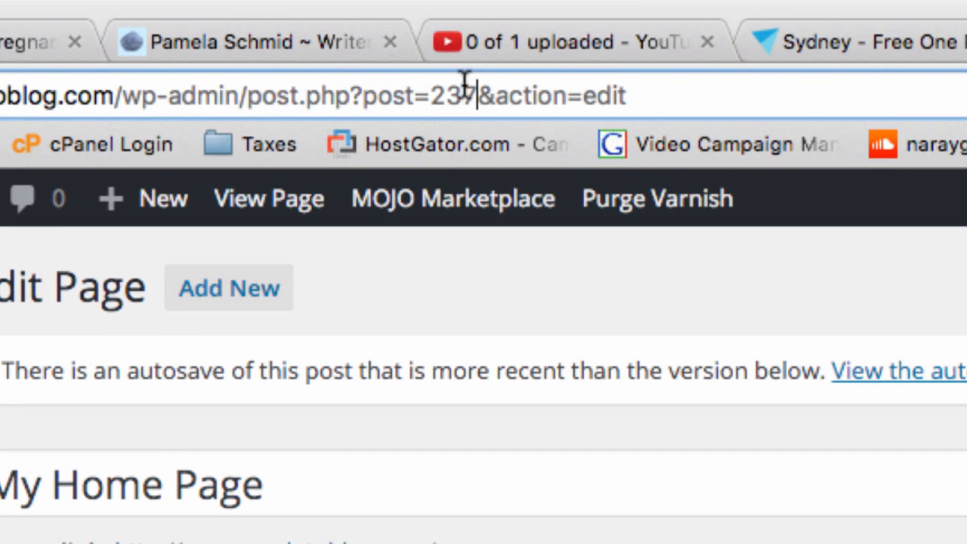
double_click(452, 95)
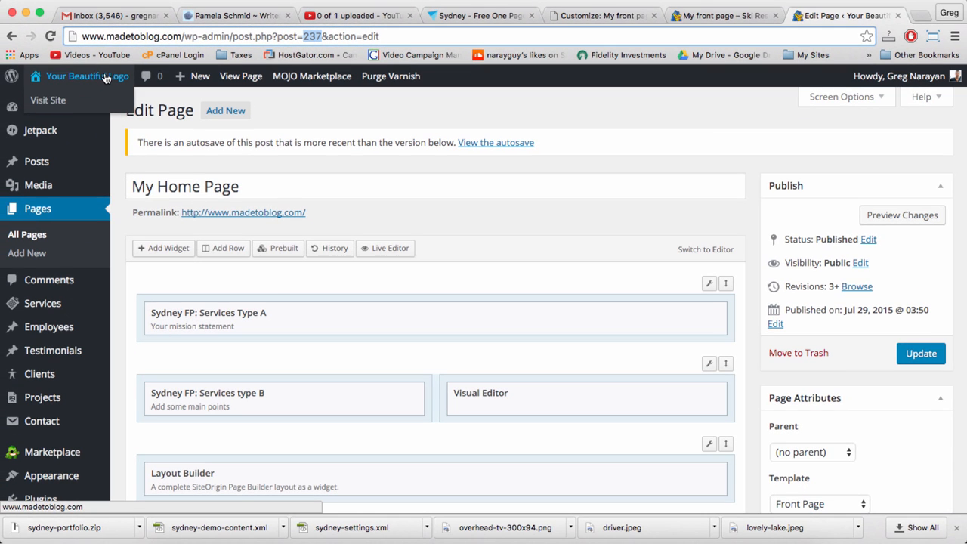
scroll(down, 3)
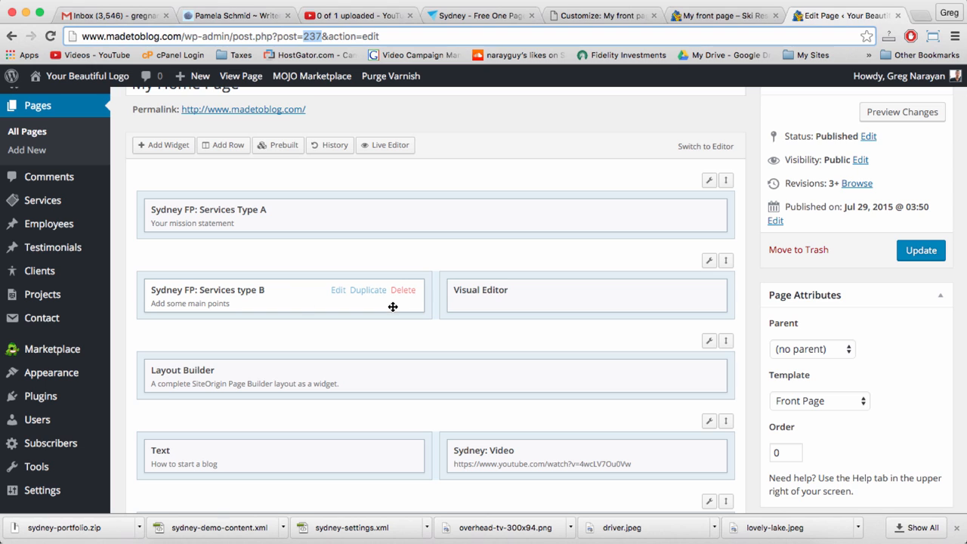
mouse_move(368, 290)
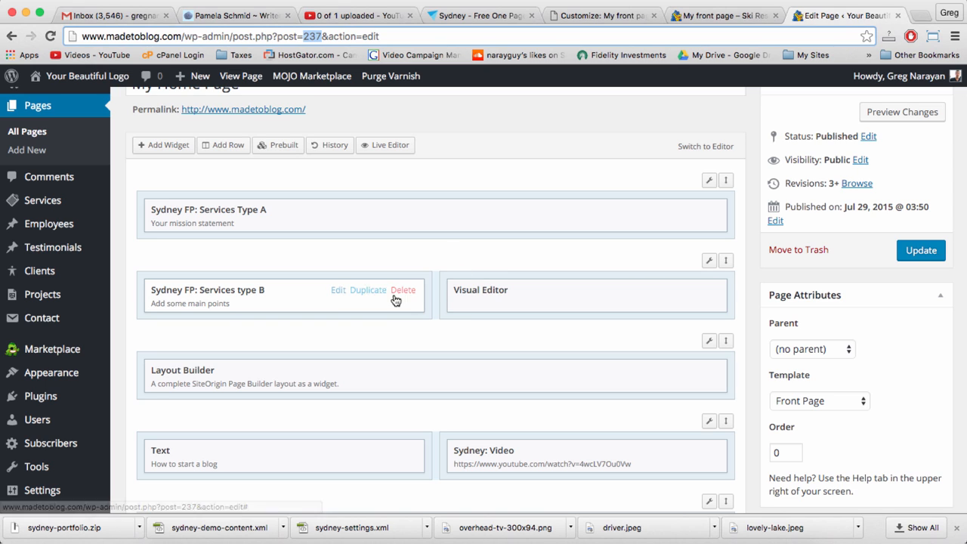
mouse_move(222, 180)
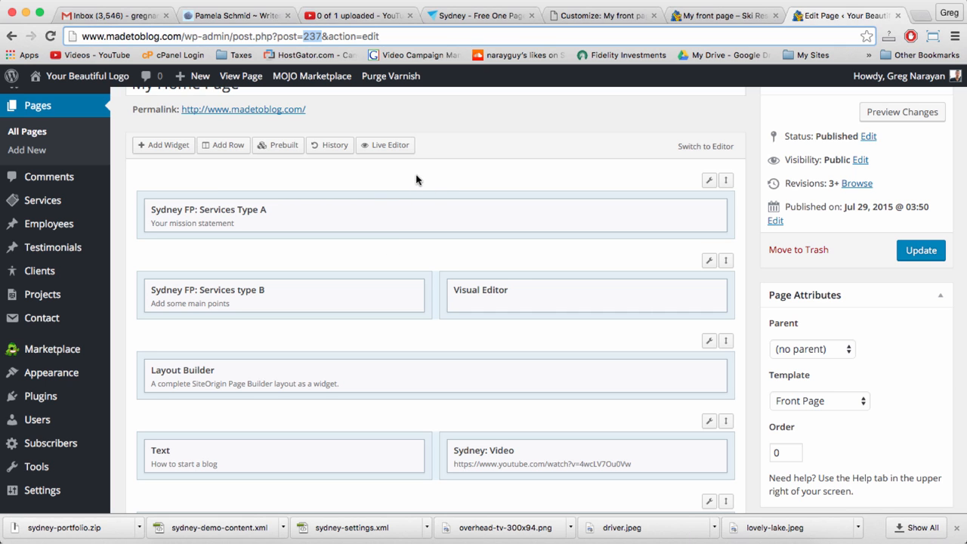
scroll(down, 3)
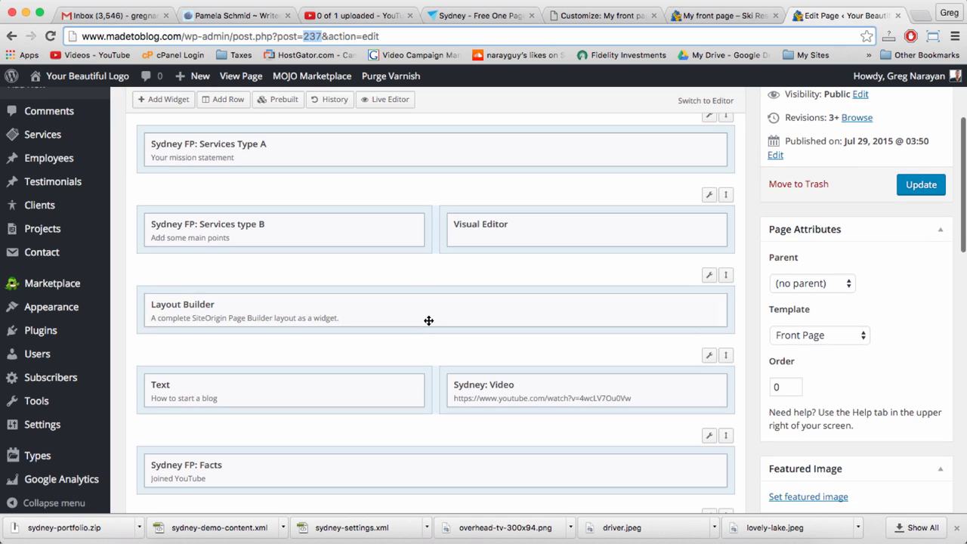
scroll(down, 3)
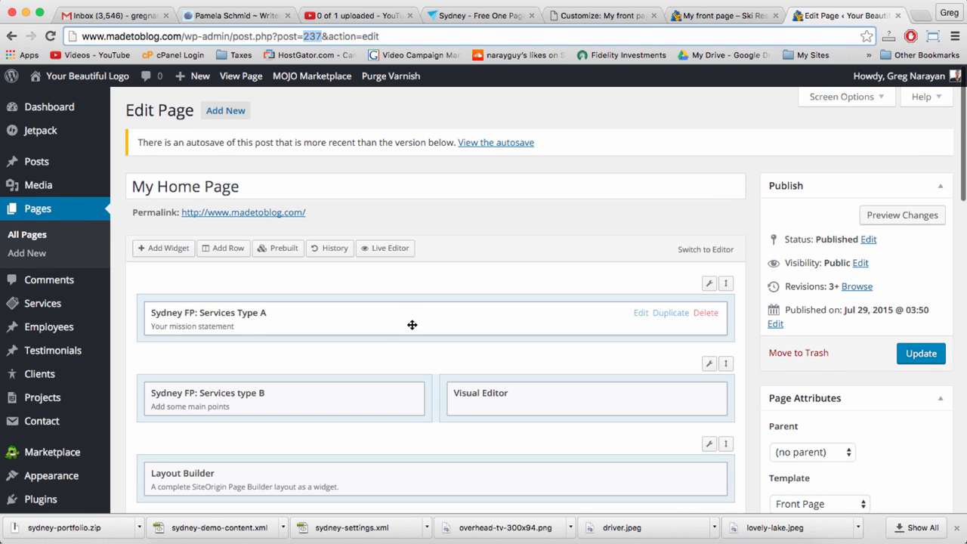
scroll(down, 3)
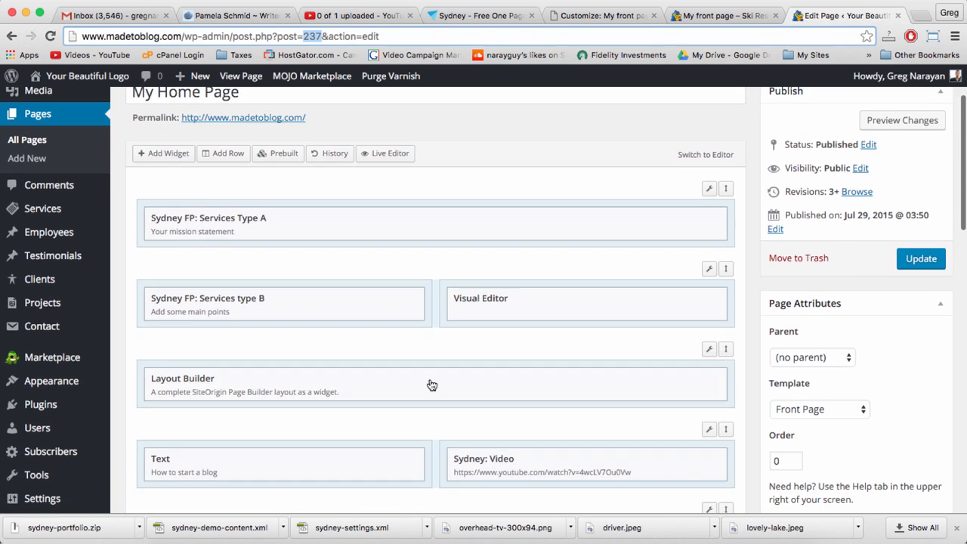
scroll(down, 3)
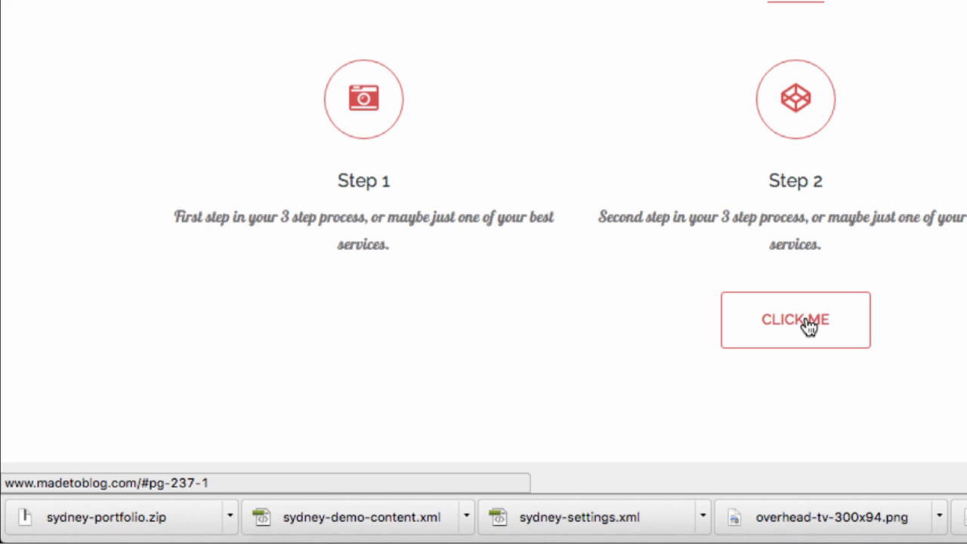
mouse_move(784, 342)
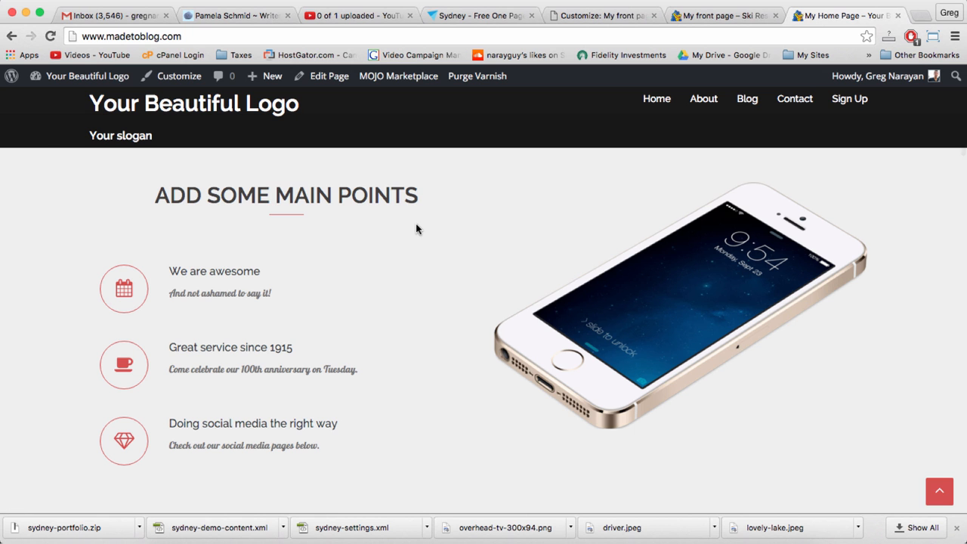
- Scroll the madetoblog.com front page to view its main points and video/facts button sections
scroll(down, 3)
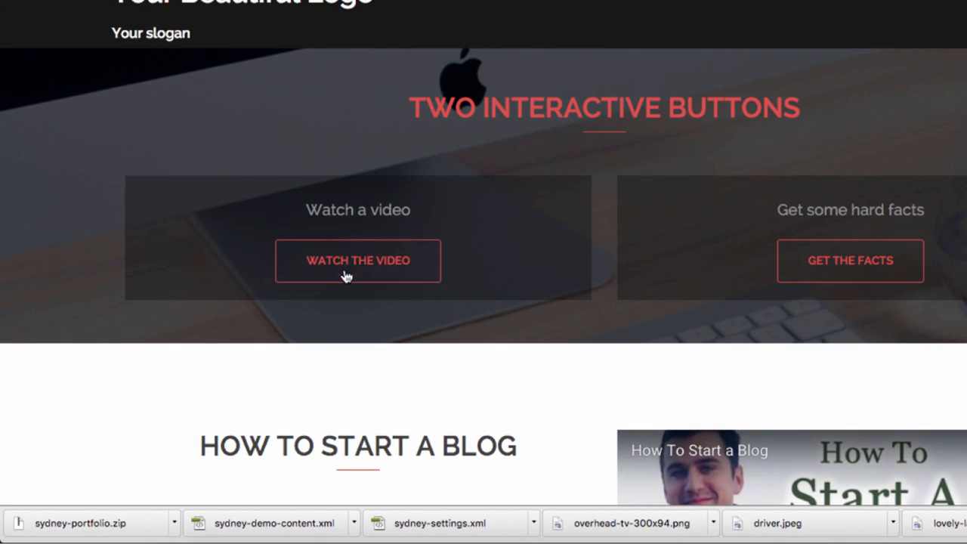
mouse_move(358, 260)
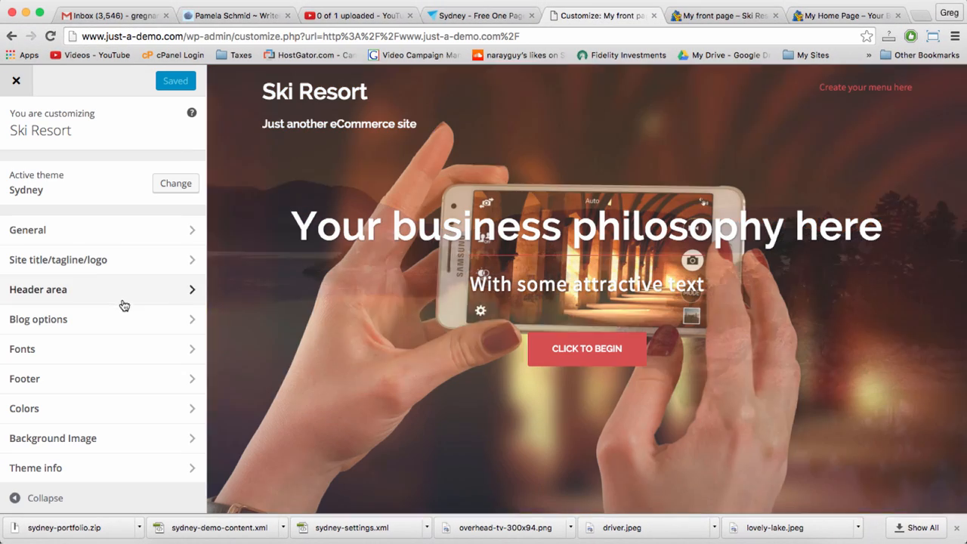
- Retitle the second header slide 'Something your fans would love here' and update its subtitle
click(38, 289)
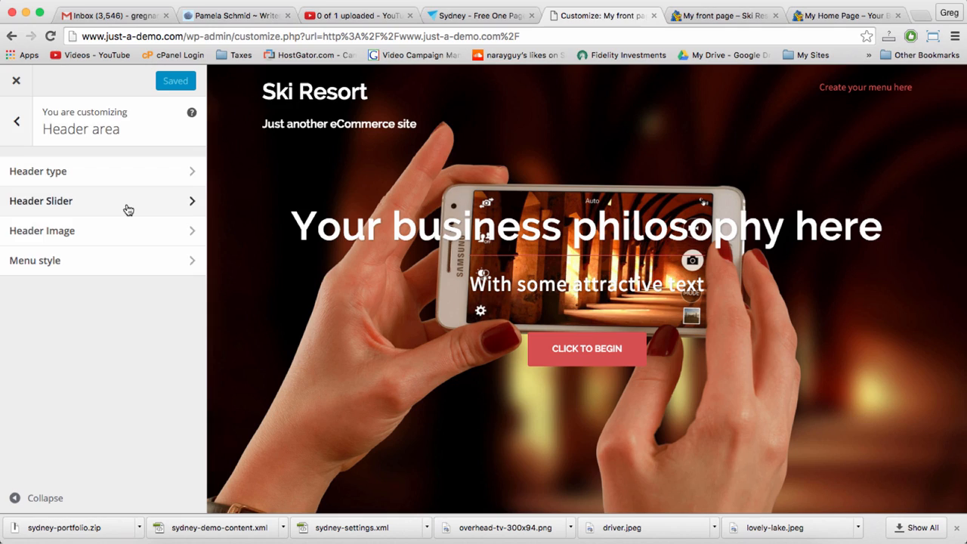
click(41, 200)
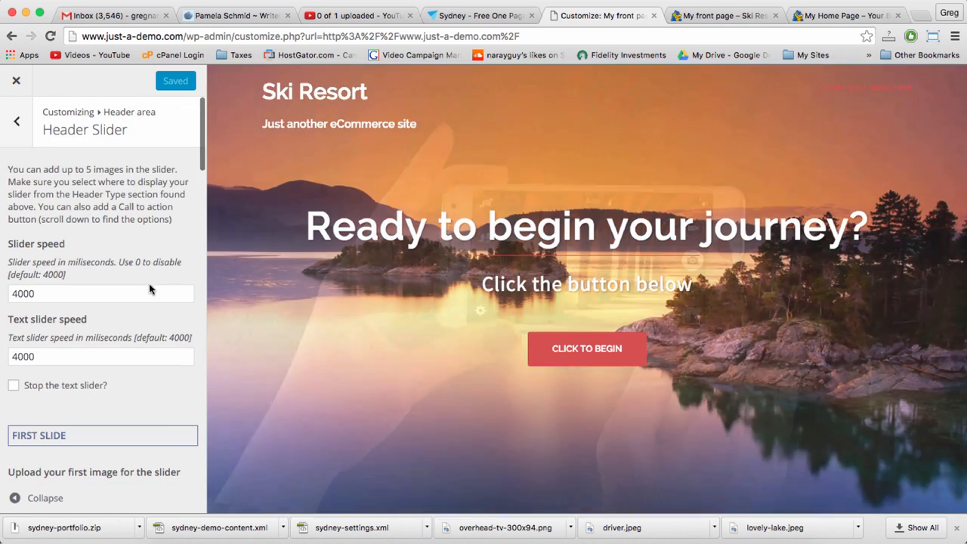
scroll(down, 3)
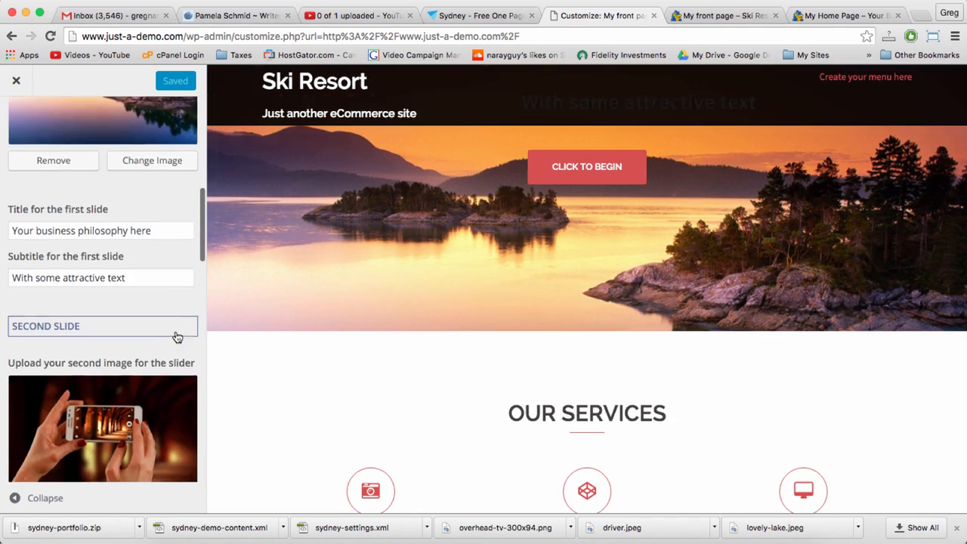
click(45, 326)
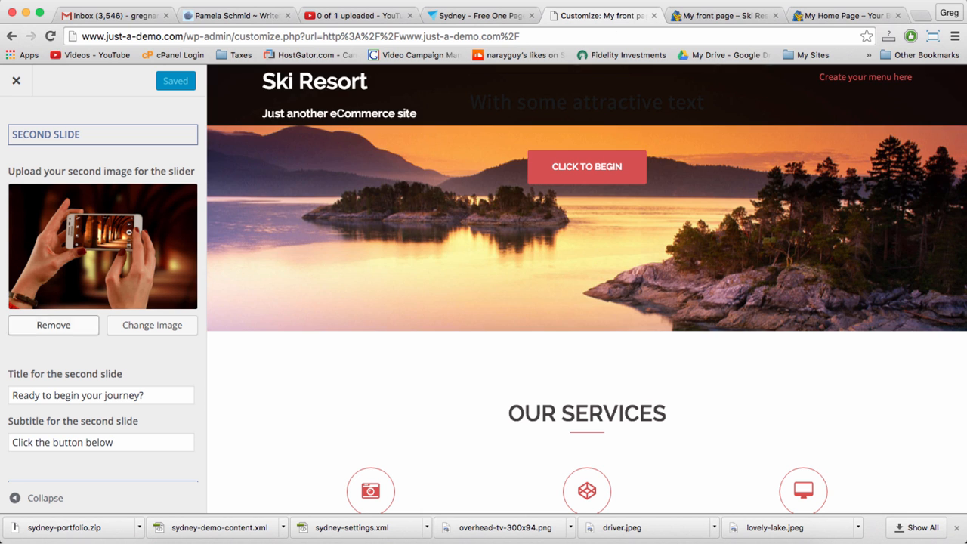
text(Something)
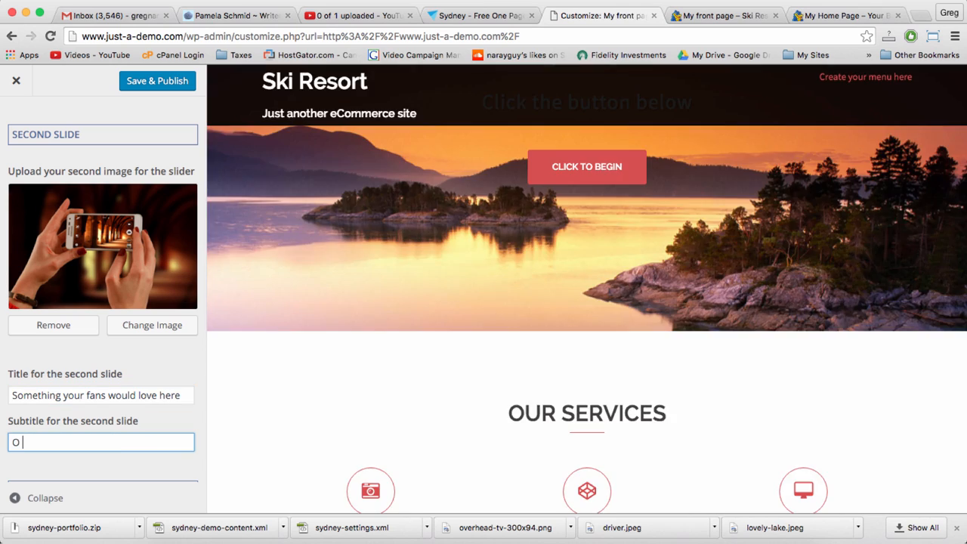
text(r maybe just what your customers want)
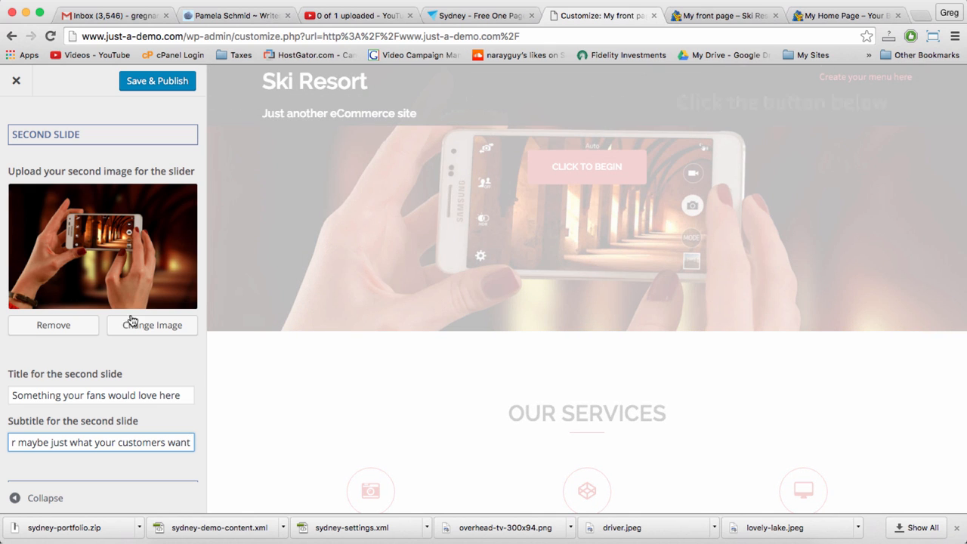
- Swap the second slide's image to concert.png and publish the changes
click(151, 325)
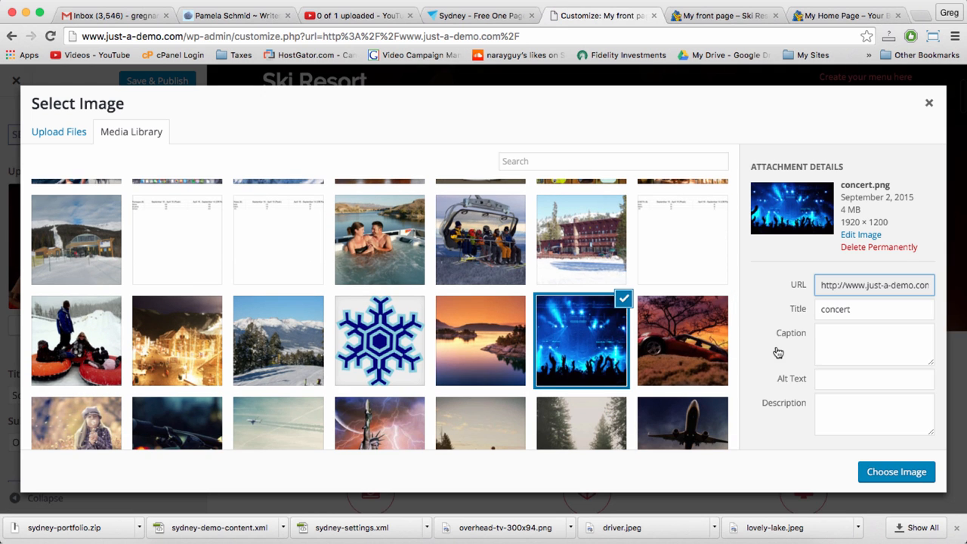
click(896, 472)
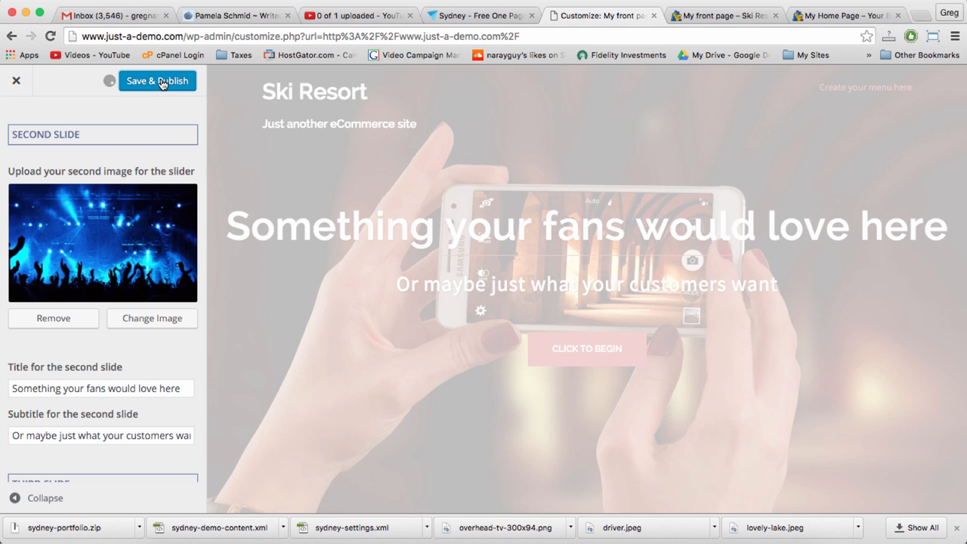
click(156, 81)
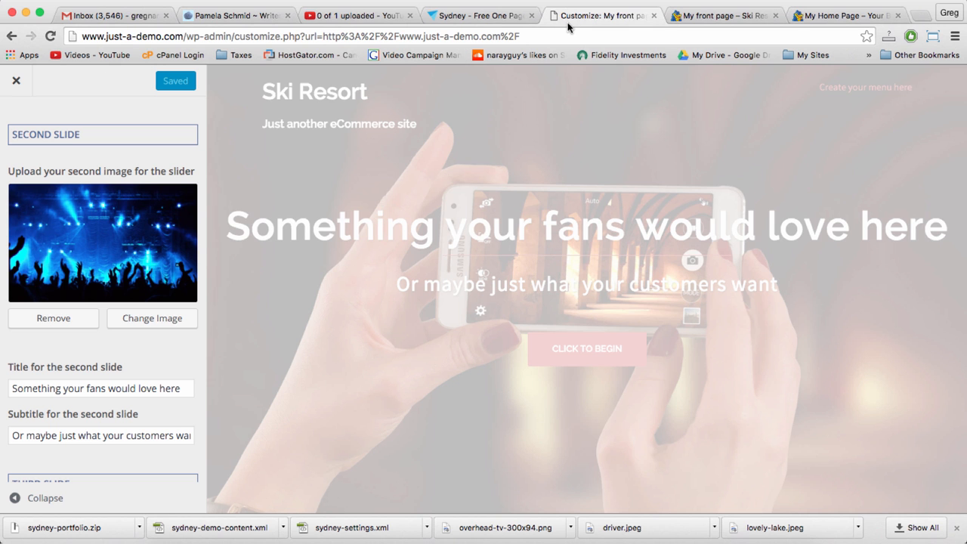
click(17, 121)
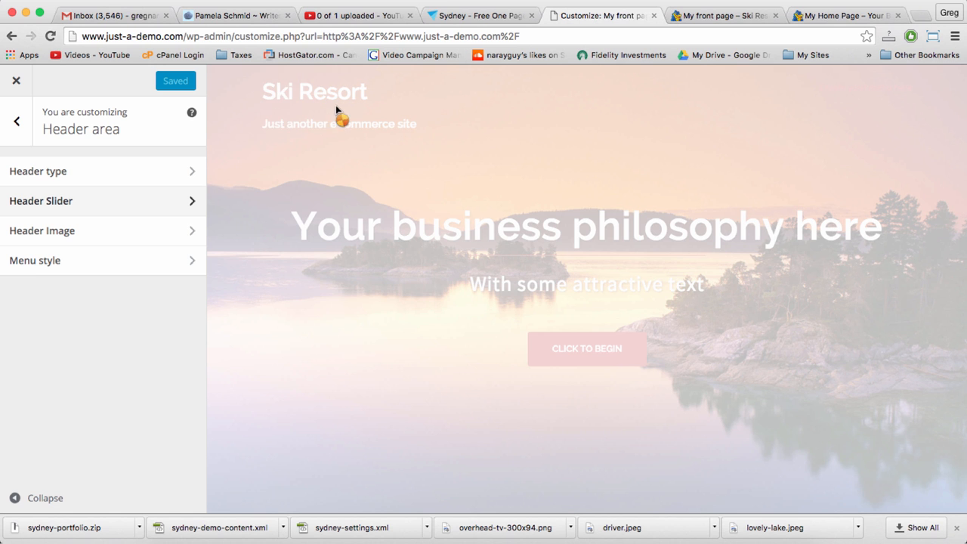
- Change the site title to 'Your Beautiful Logo' and the tagline to 'Your slogan', and publish
click(17, 121)
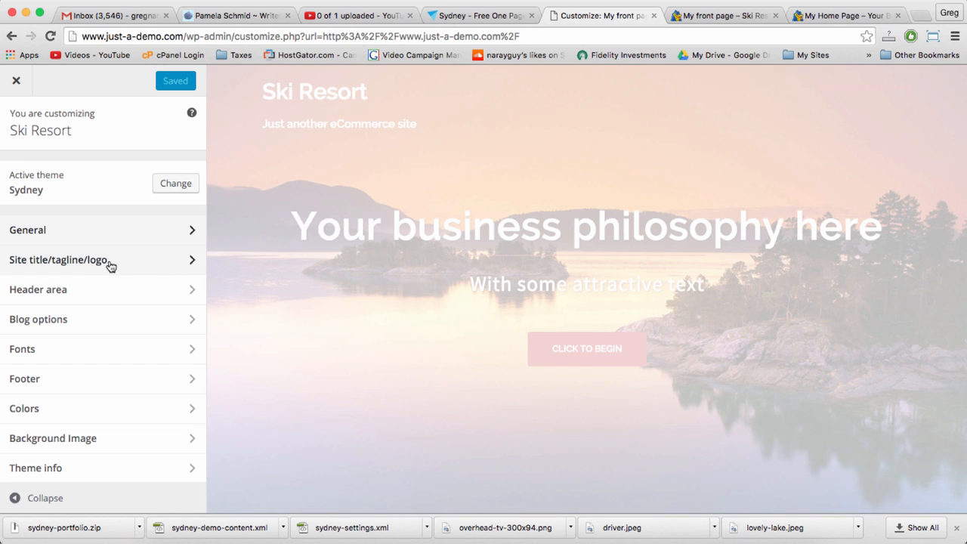
click(58, 259)
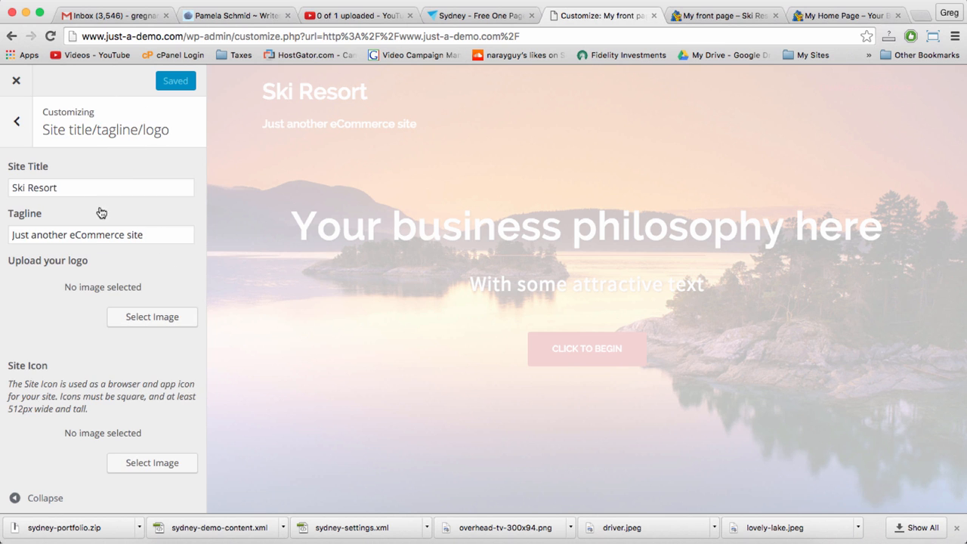
text(Your Beauti)
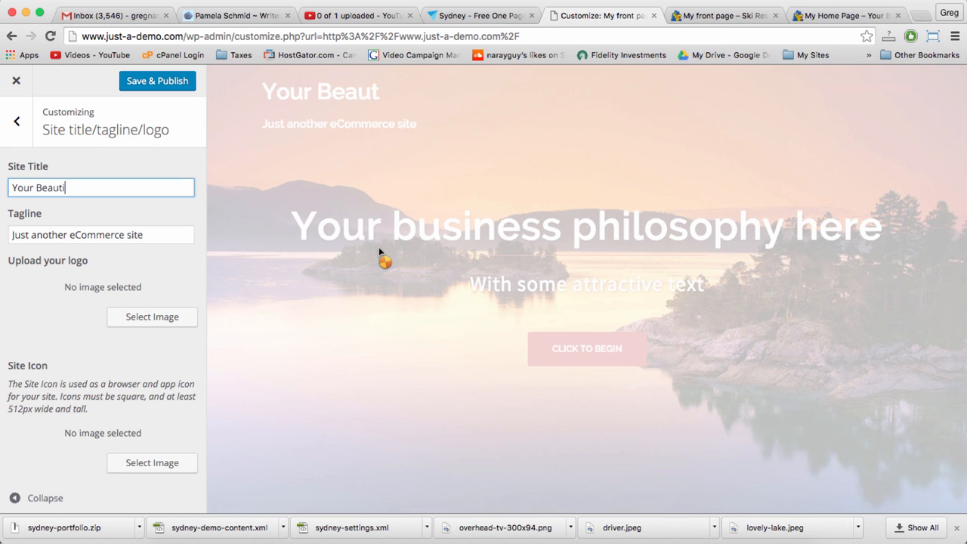
text(ful Logo)
click(101, 235)
text(Your slogan)
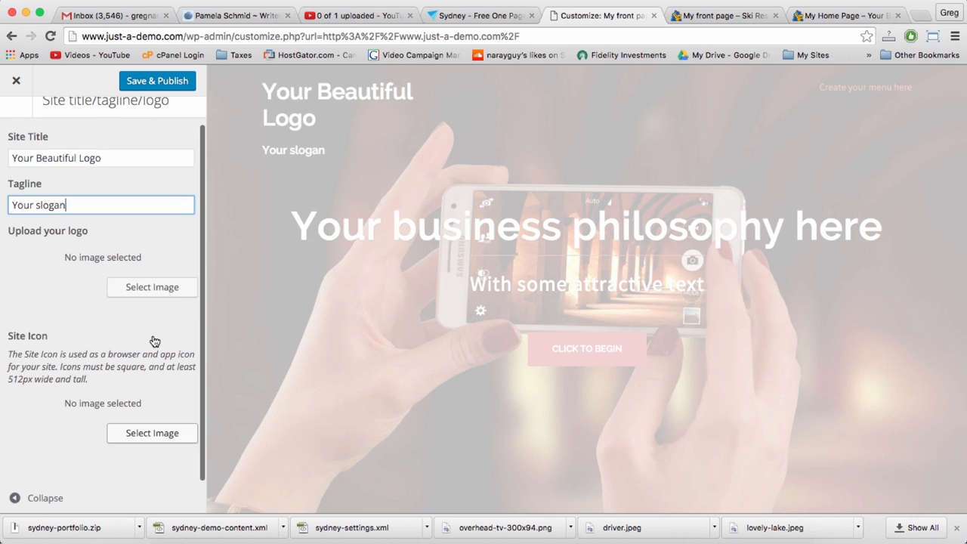
click(158, 80)
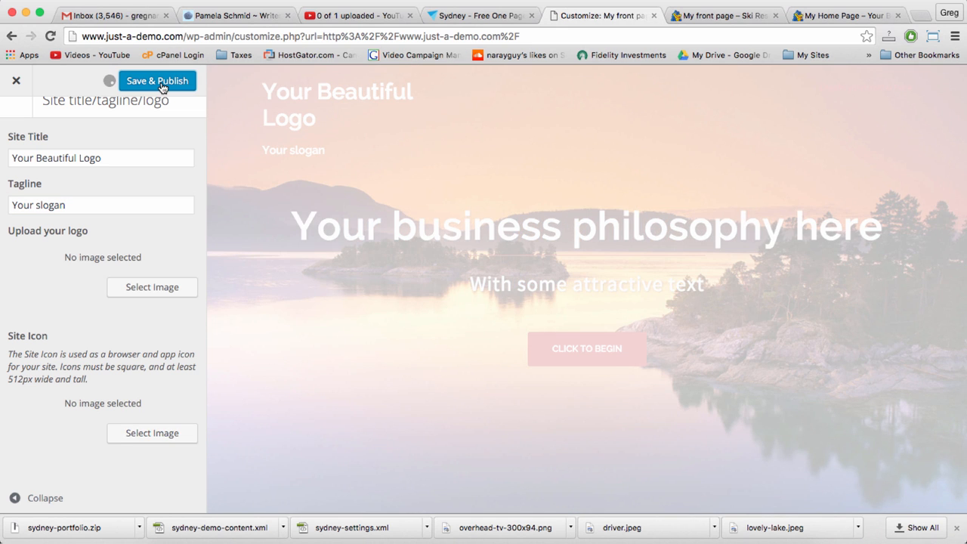
click(722, 15)
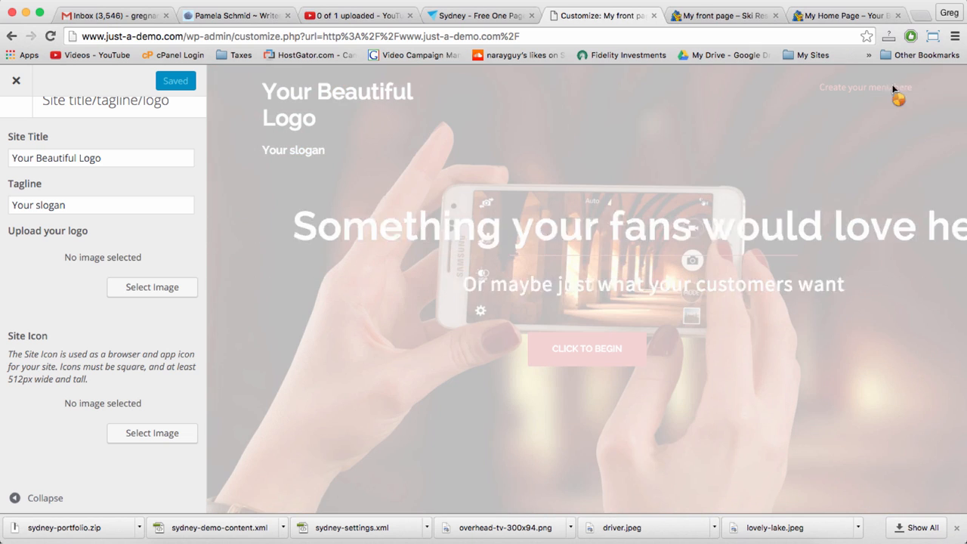
click(722, 15)
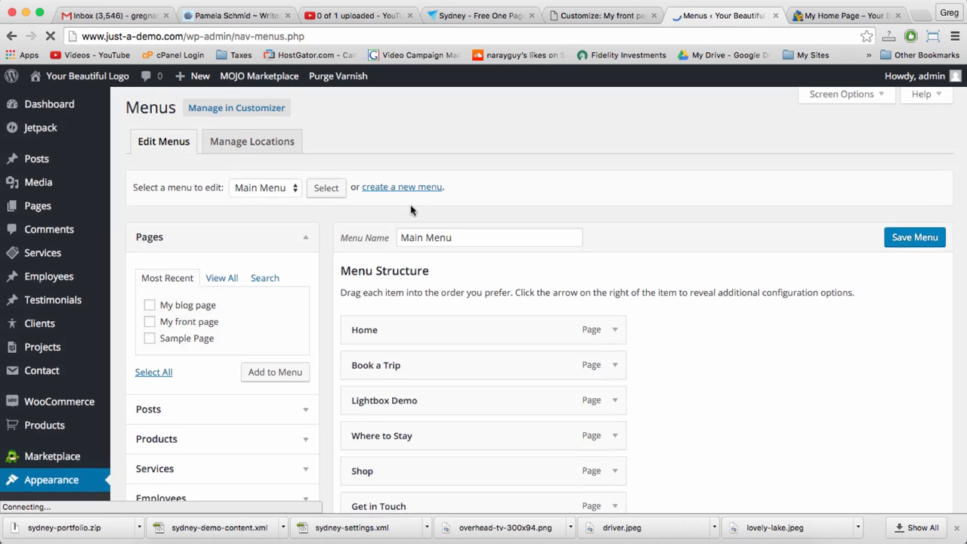
- Delete the existing Main Menu from the Menus screen, confirming the prompt
scroll(down, 3)
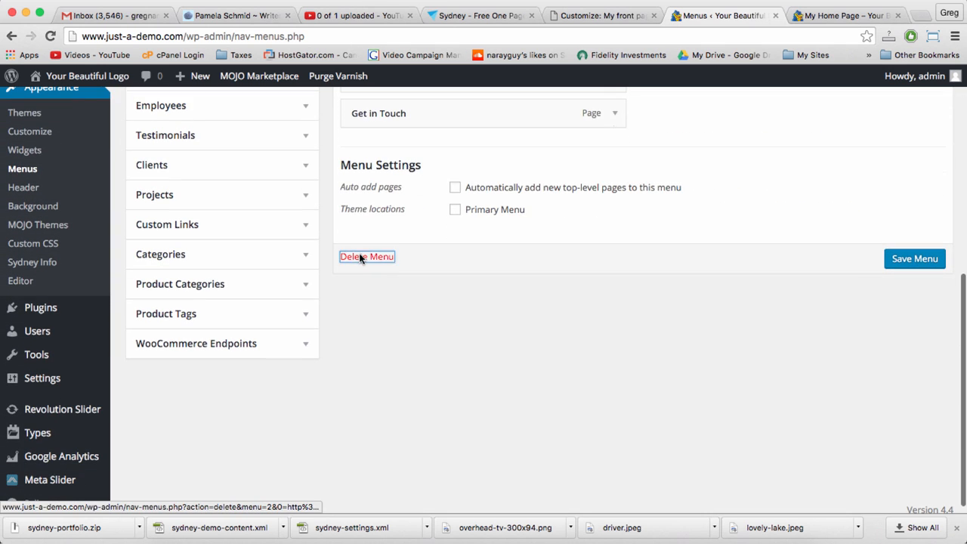
click(367, 257)
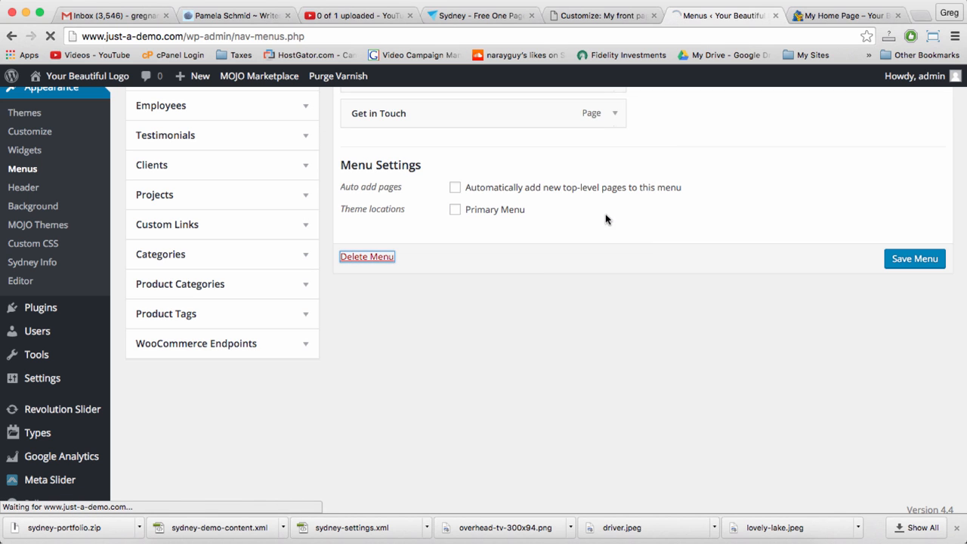
scroll(up, 3)
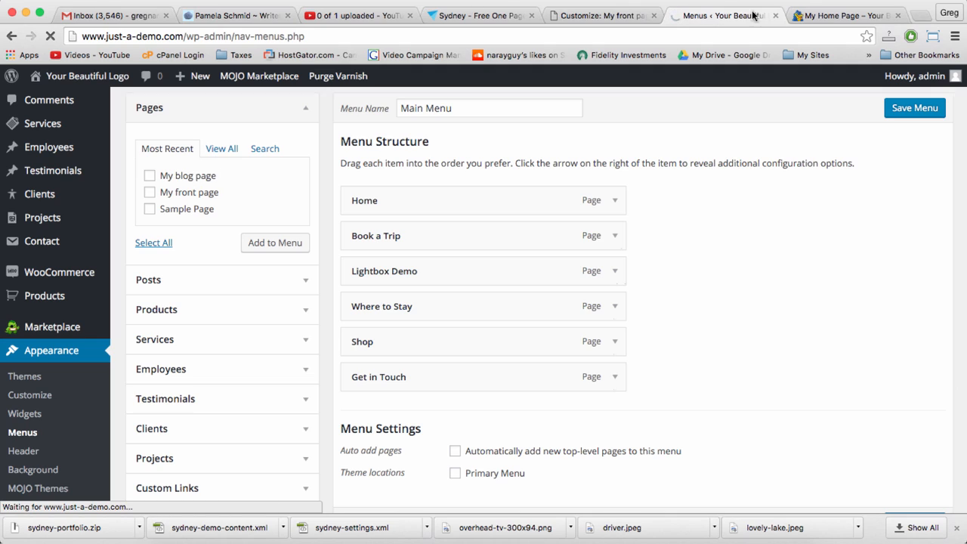
click(847, 15)
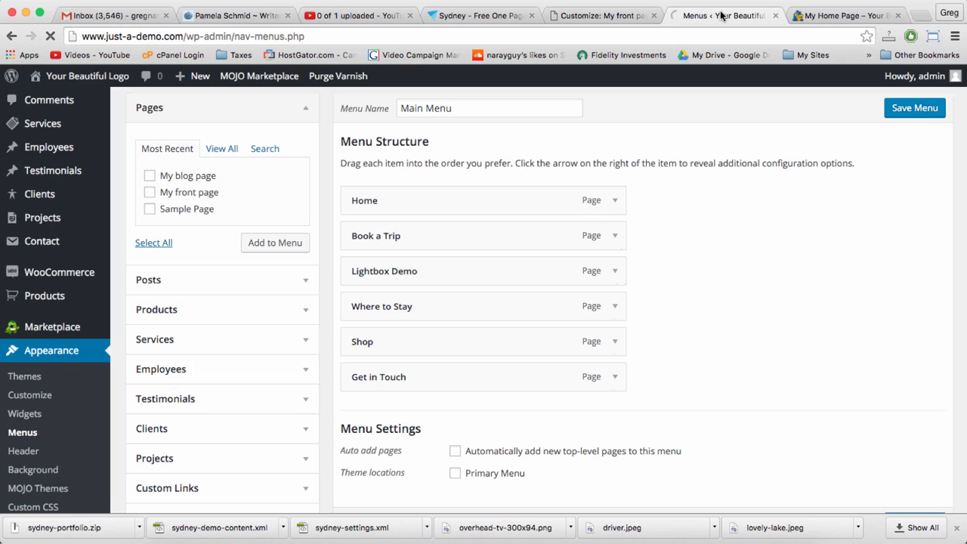
- Check the live preview, confirm Main Menu's deletion on Menus, and view the Pages list
click(600, 15)
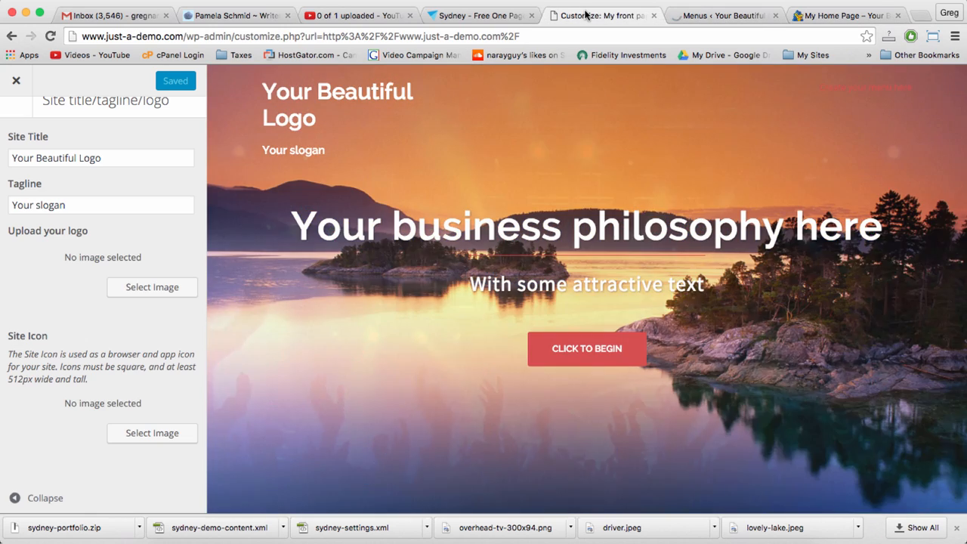
click(721, 16)
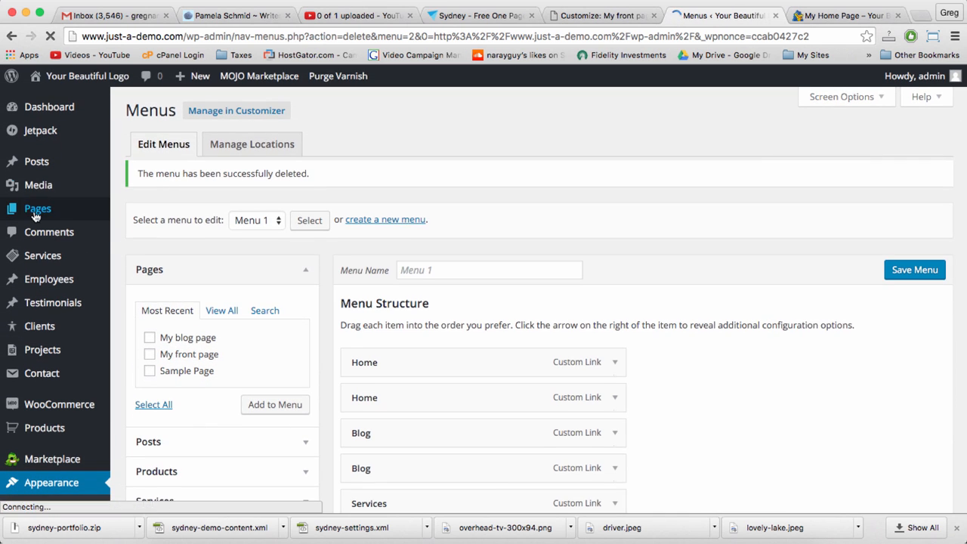
click(37, 208)
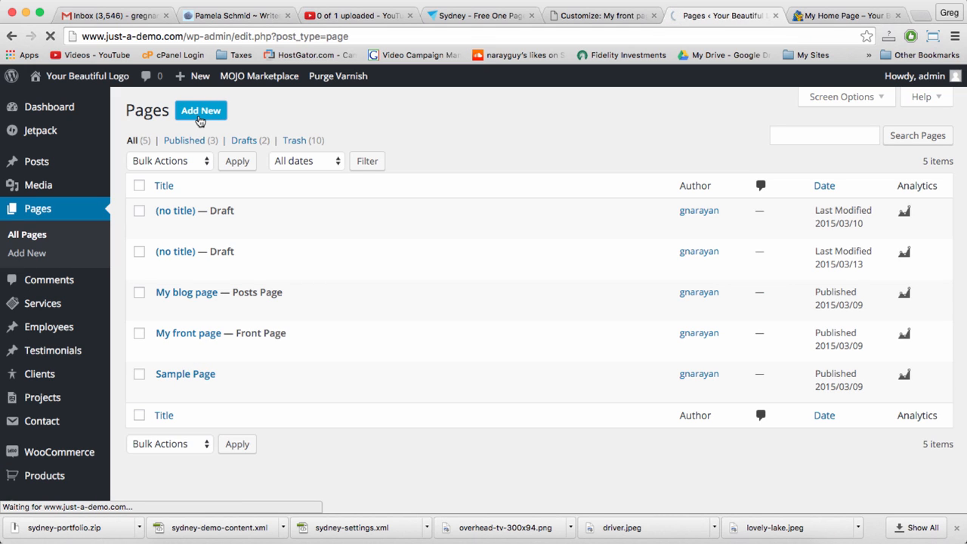
- Create and publish a new page titled 'About'
click(201, 111)
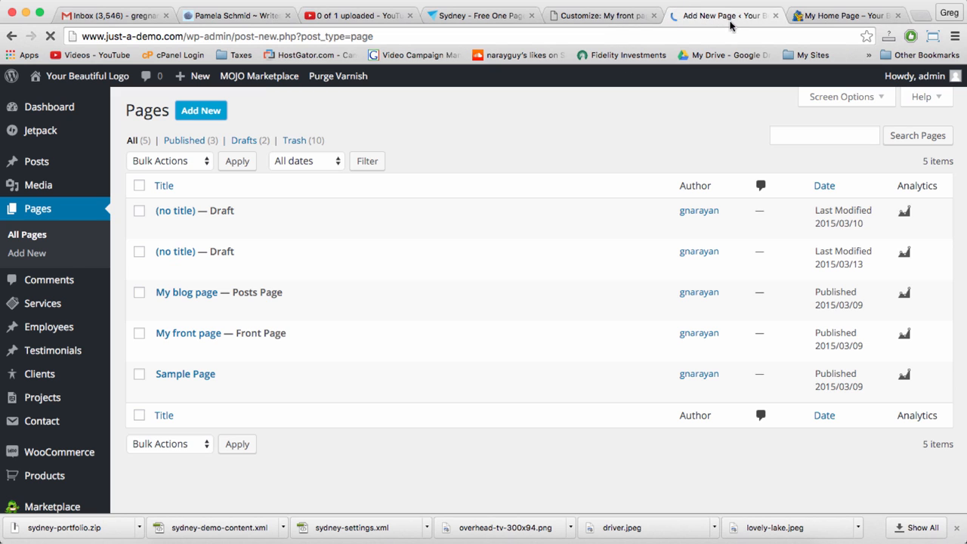
click(200, 110)
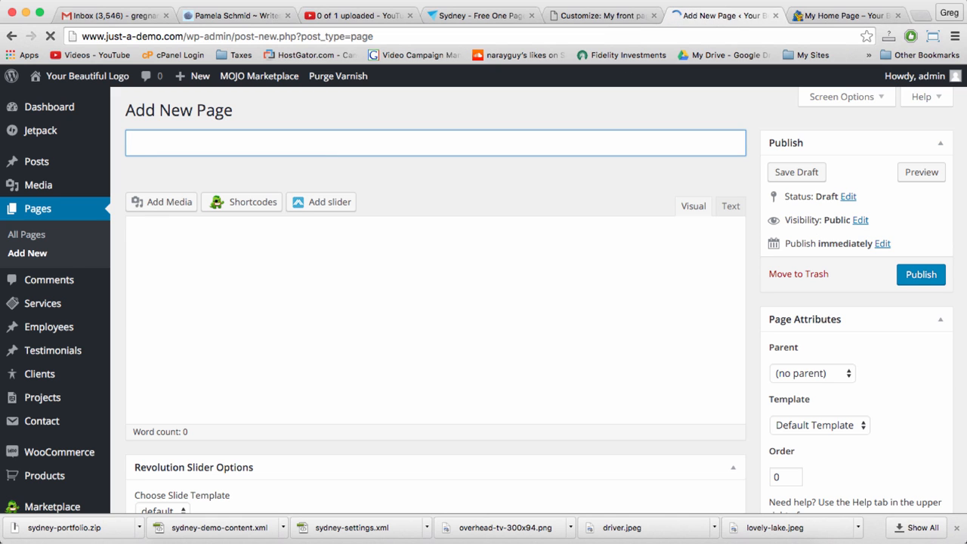
text(About)
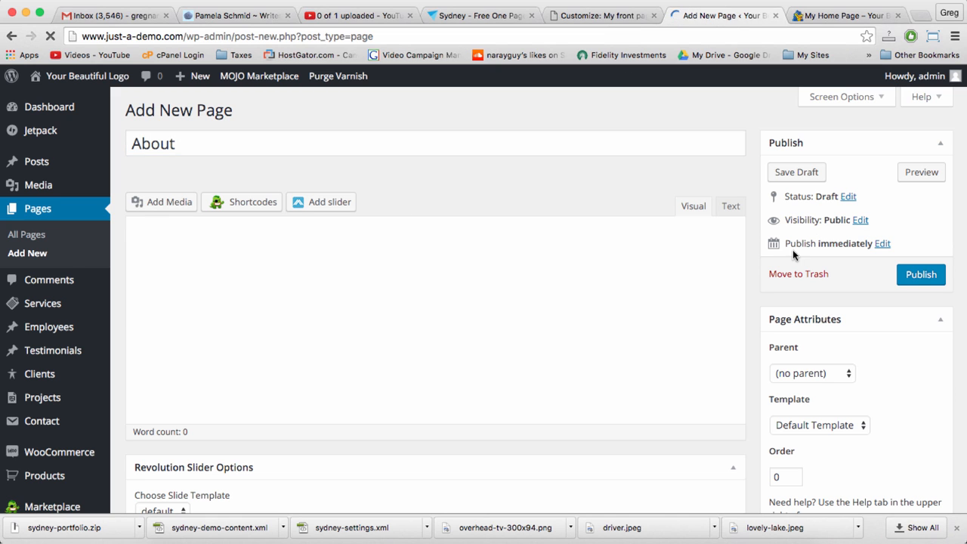
click(921, 275)
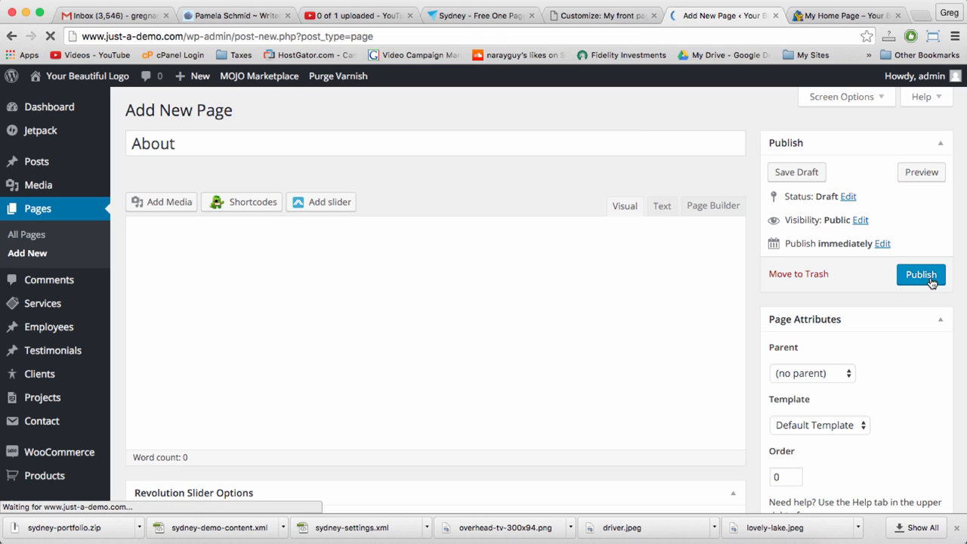
click(920, 275)
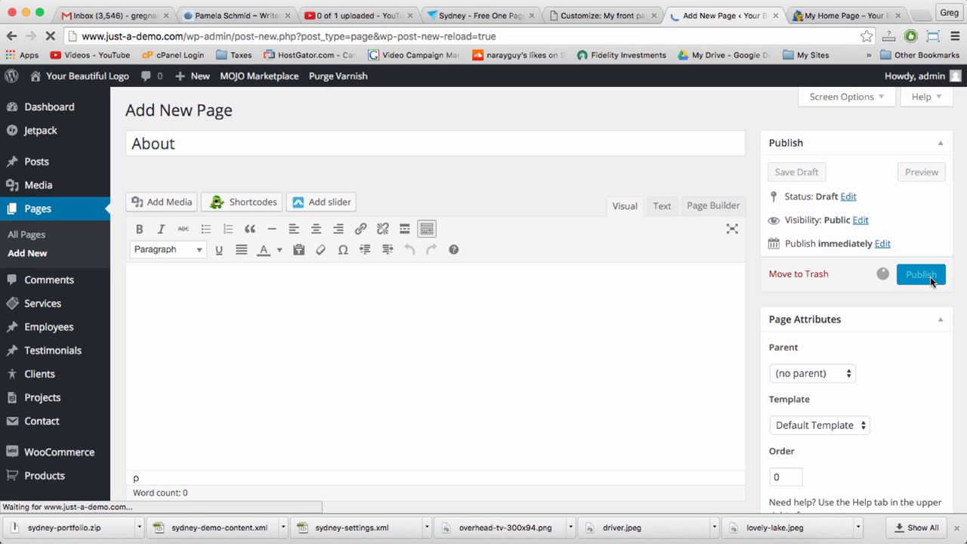
click(921, 274)
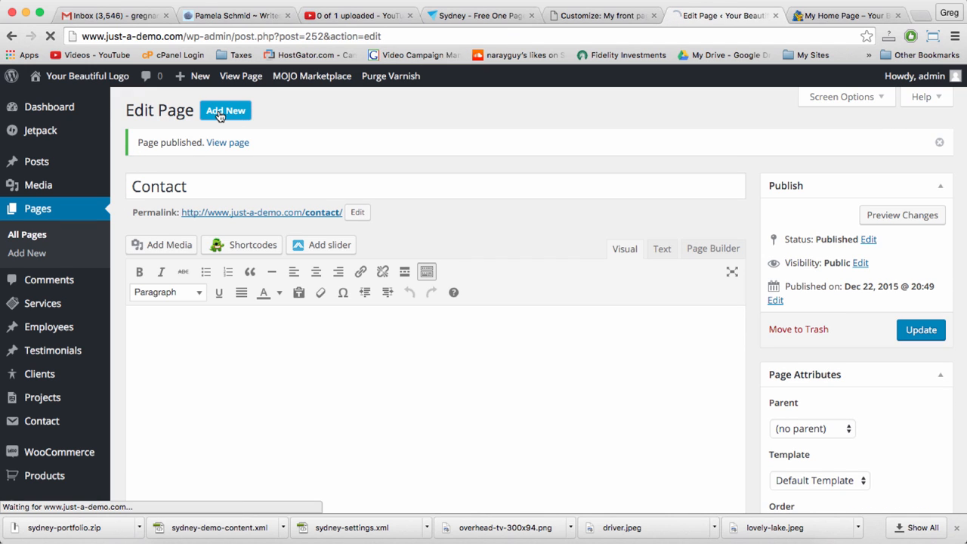
- Create and publish a new page titled 'Sign Up'
click(226, 110)
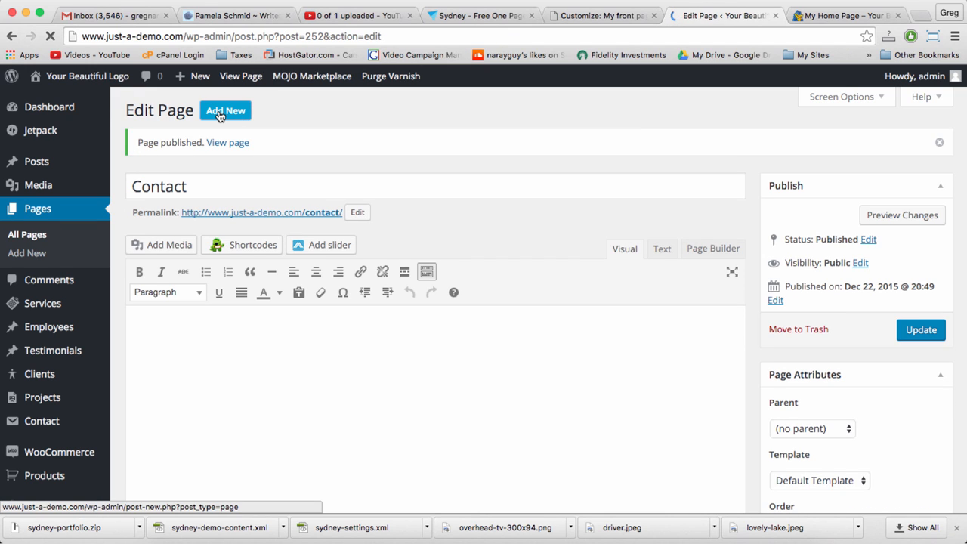
click(226, 110)
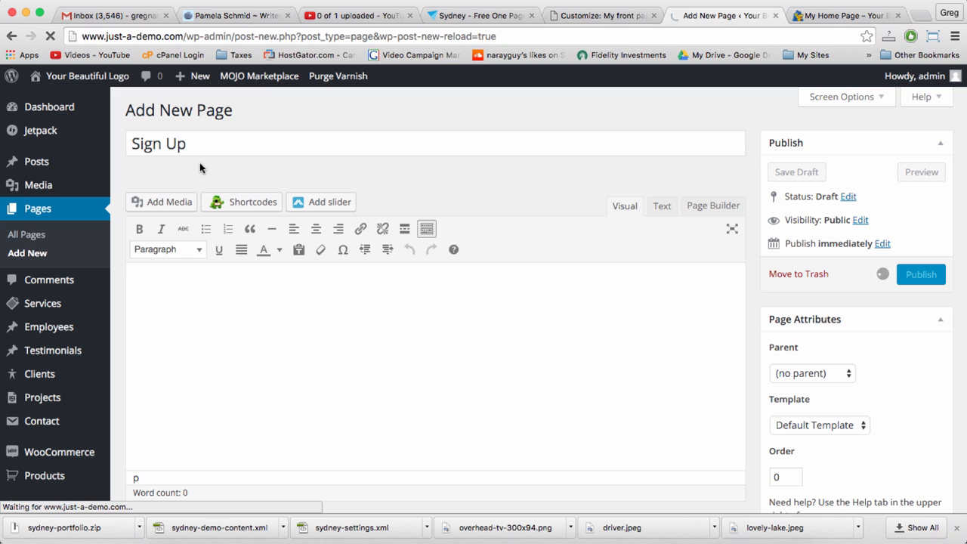
mouse_move(115, 207)
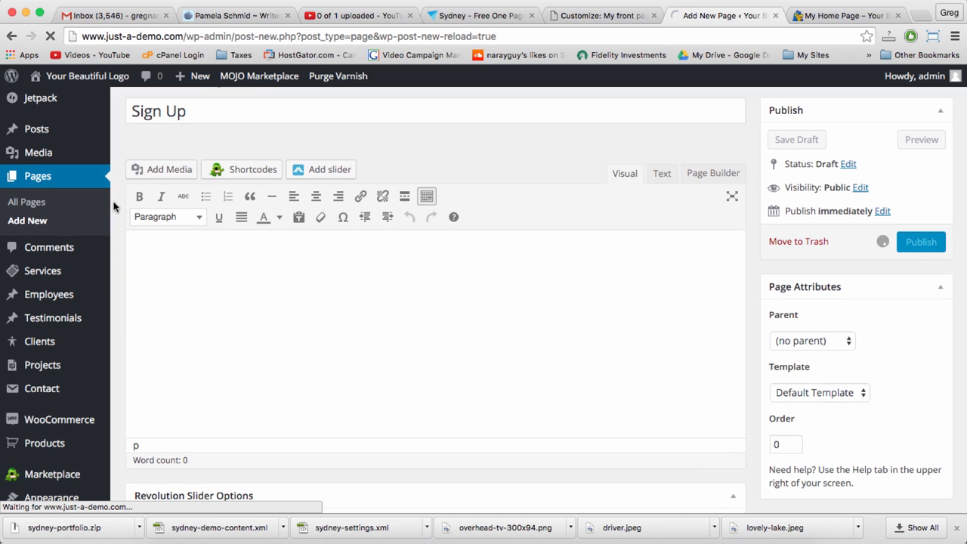
click(921, 242)
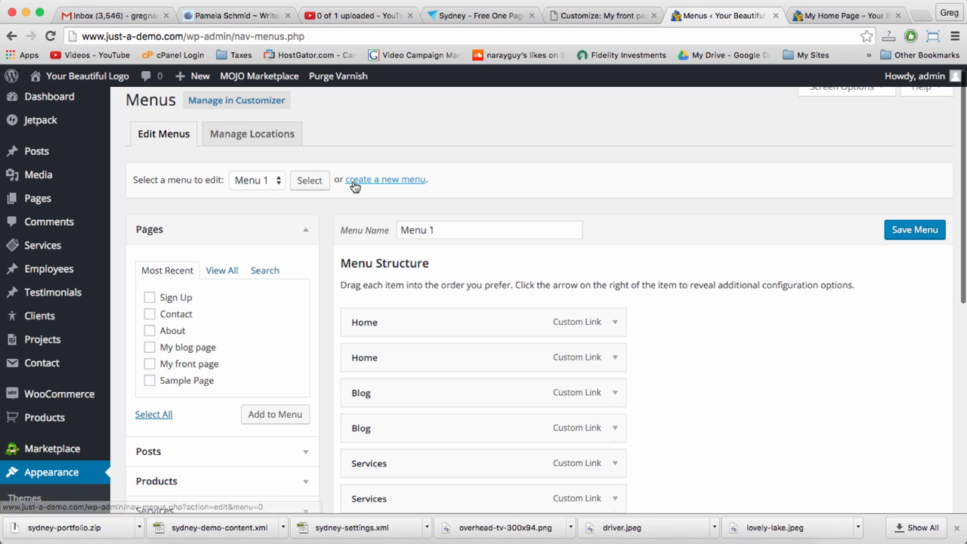
- Create a new empty menu named 'Main Nav'
click(384, 179)
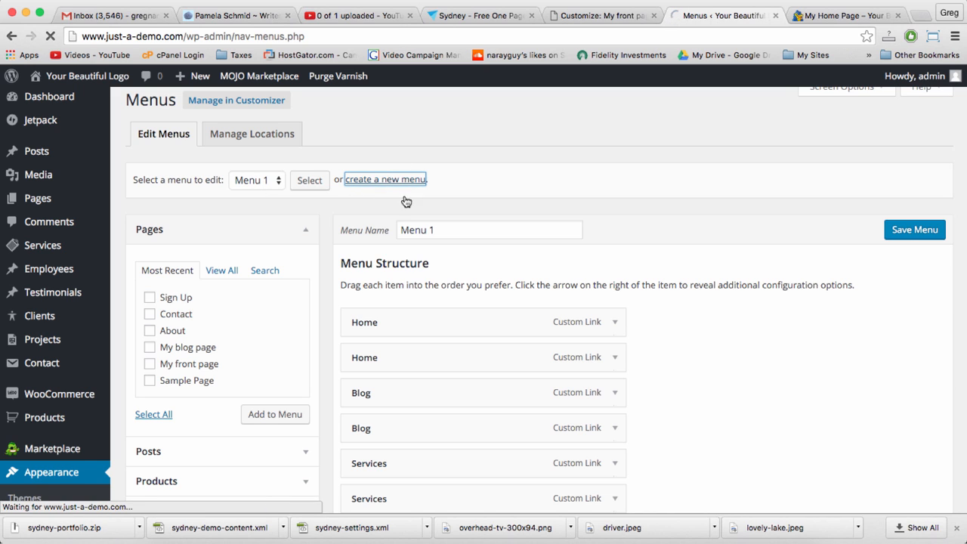
click(386, 179)
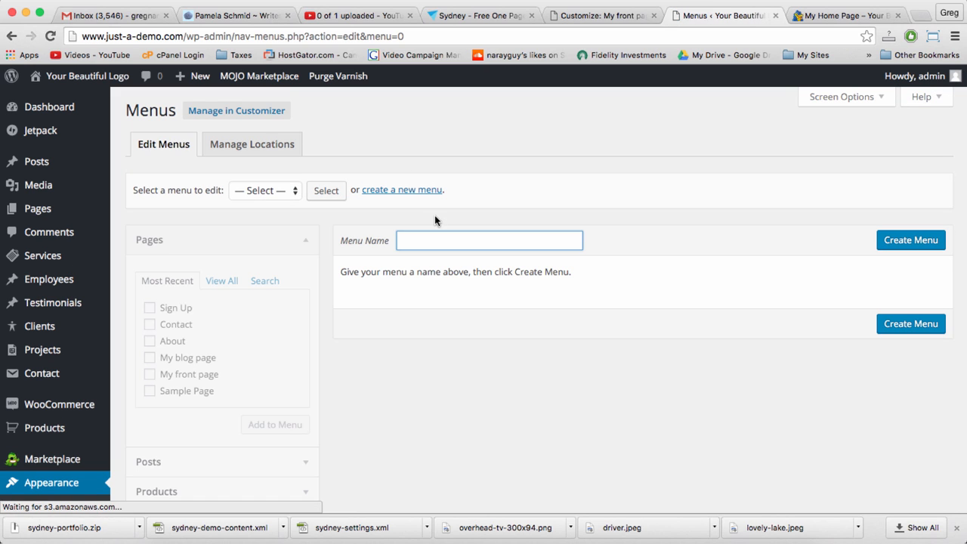
text(Main Nav)
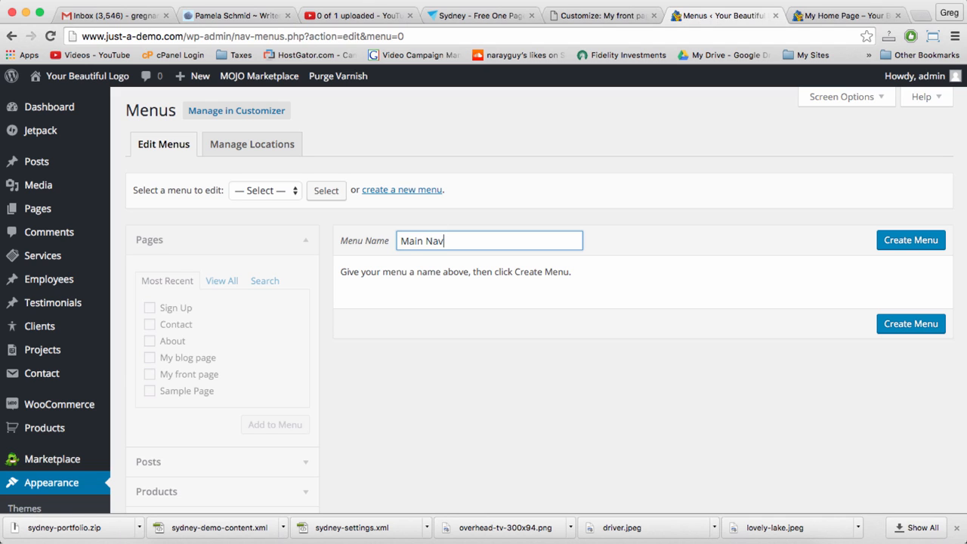
click(911, 240)
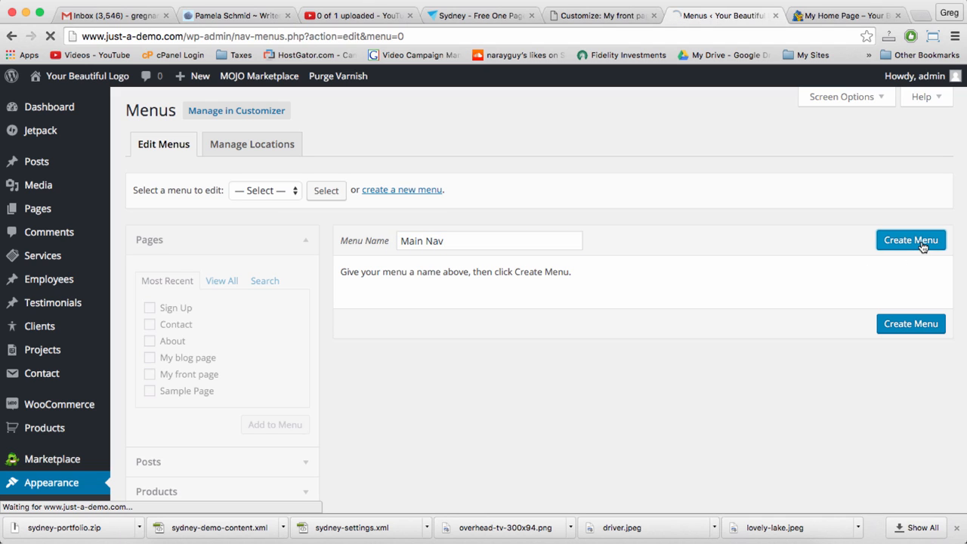
click(911, 239)
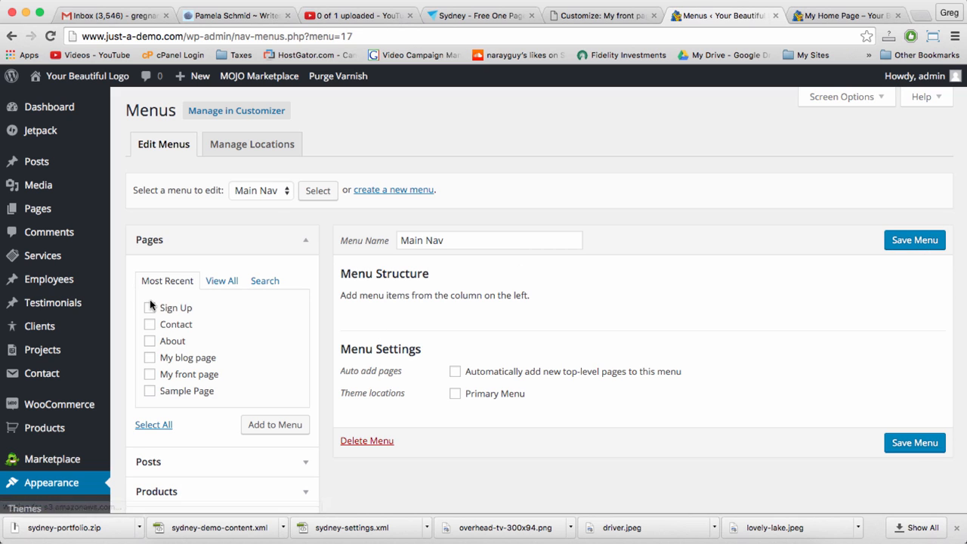
- Add all recent pages except Sample Page to Main Nav
click(153, 424)
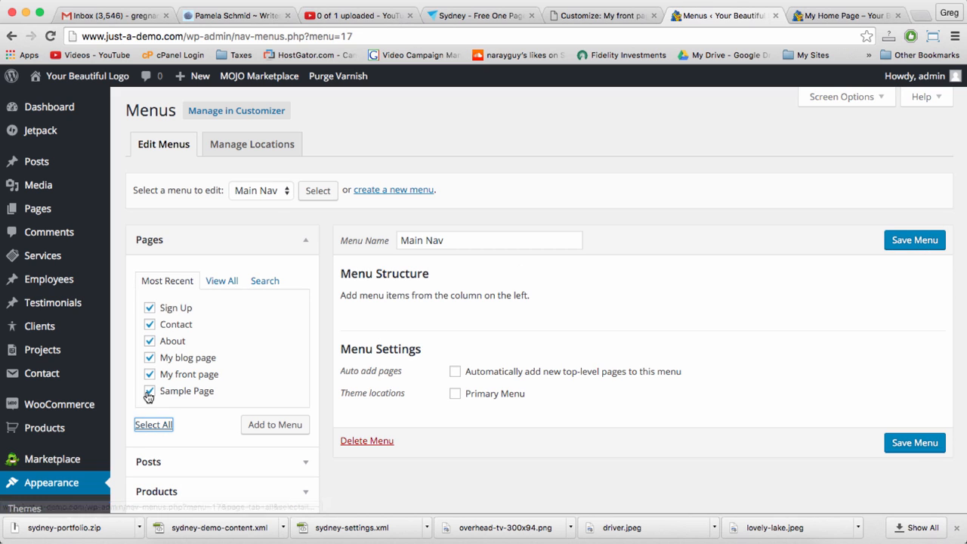
click(150, 391)
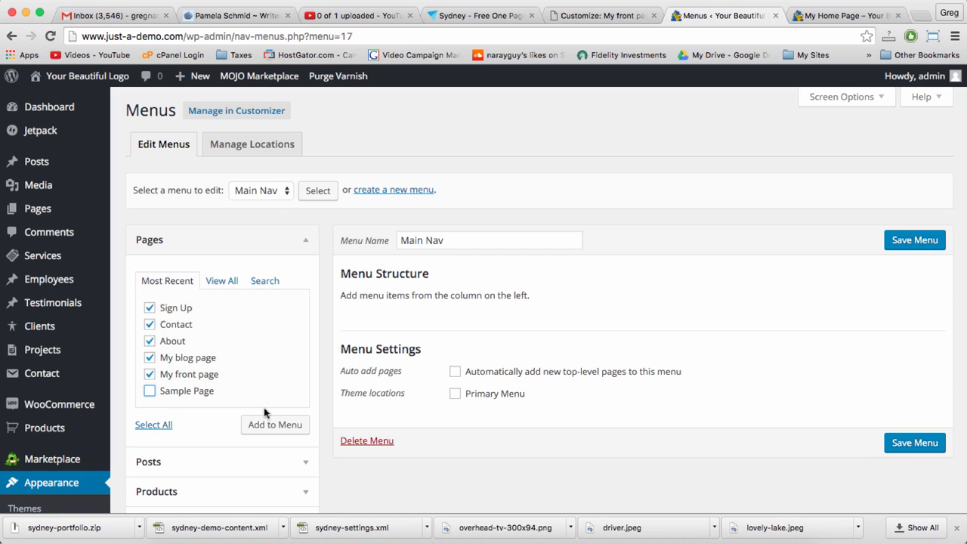
click(275, 424)
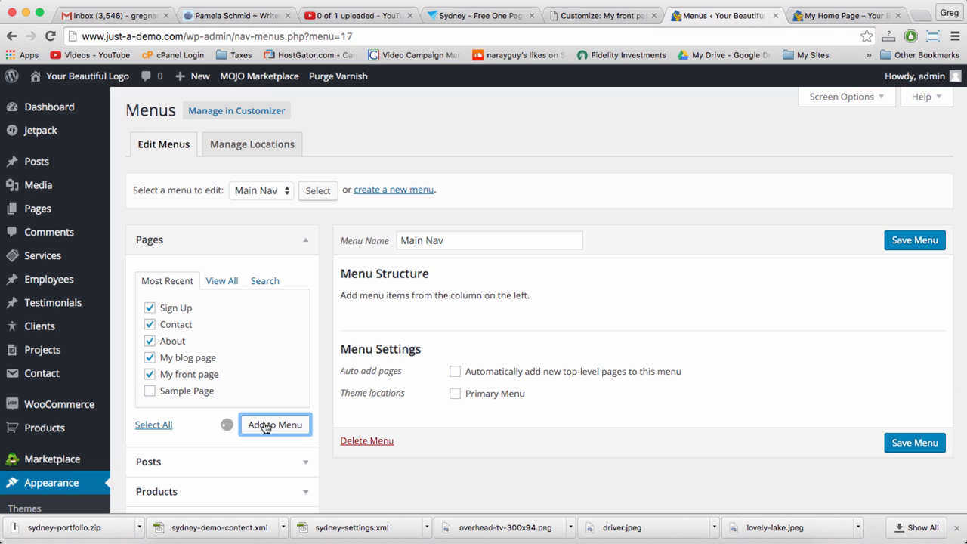
click(275, 424)
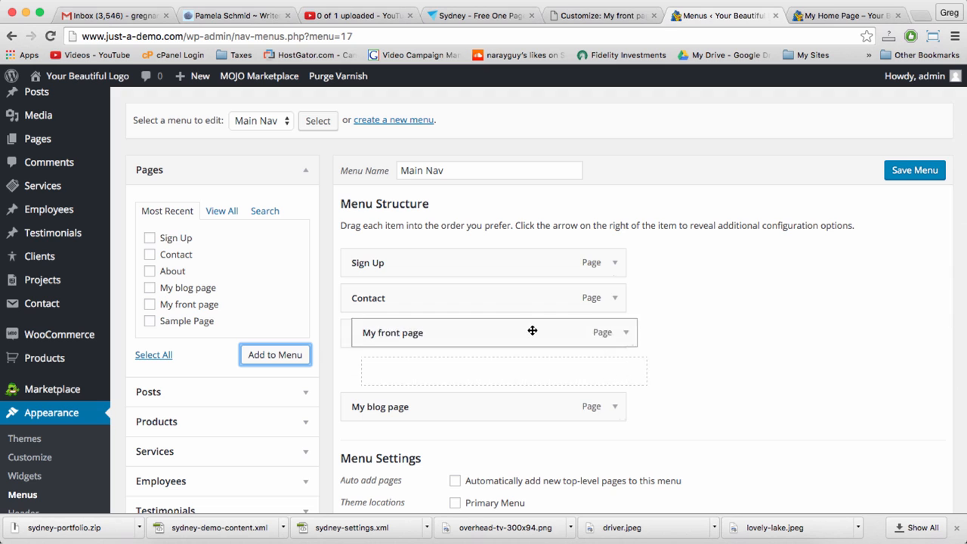
- Move My front page to the top and relabel the front and blog page items 'Home' and 'Blog'
drag(532, 331, 517, 262)
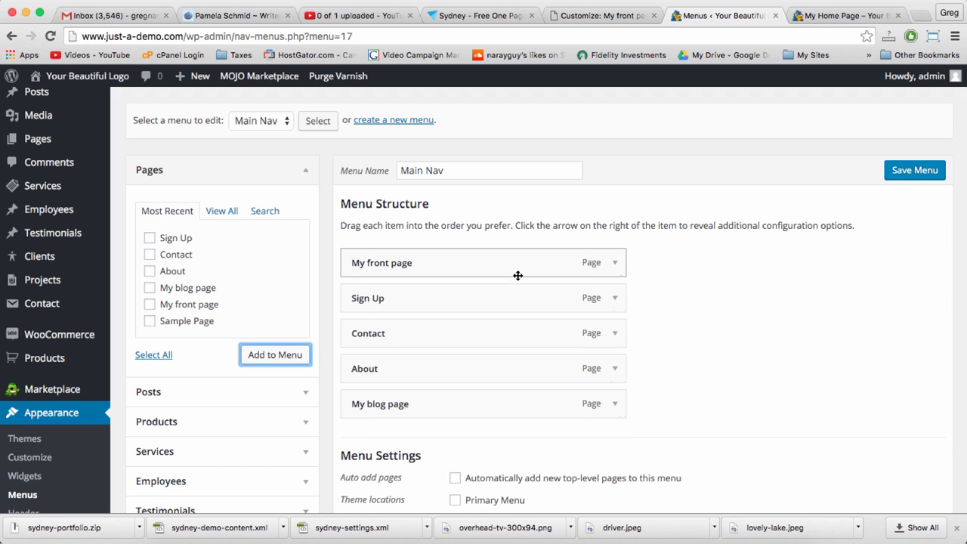
click(614, 262)
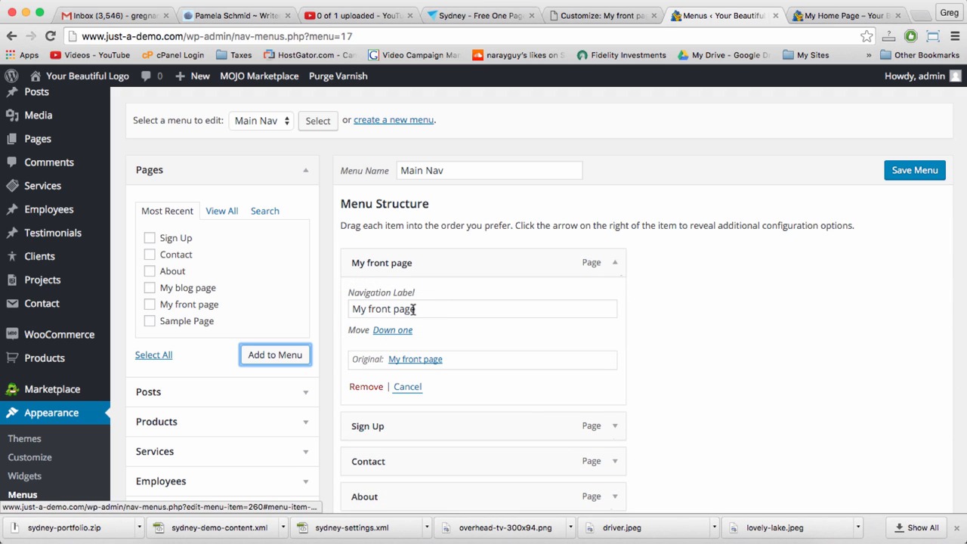
text(Home)
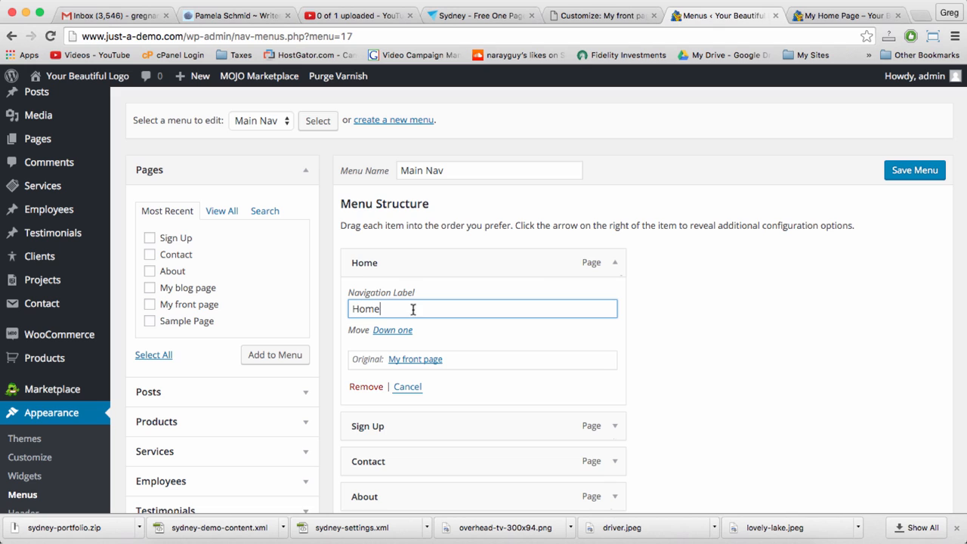
click(614, 262)
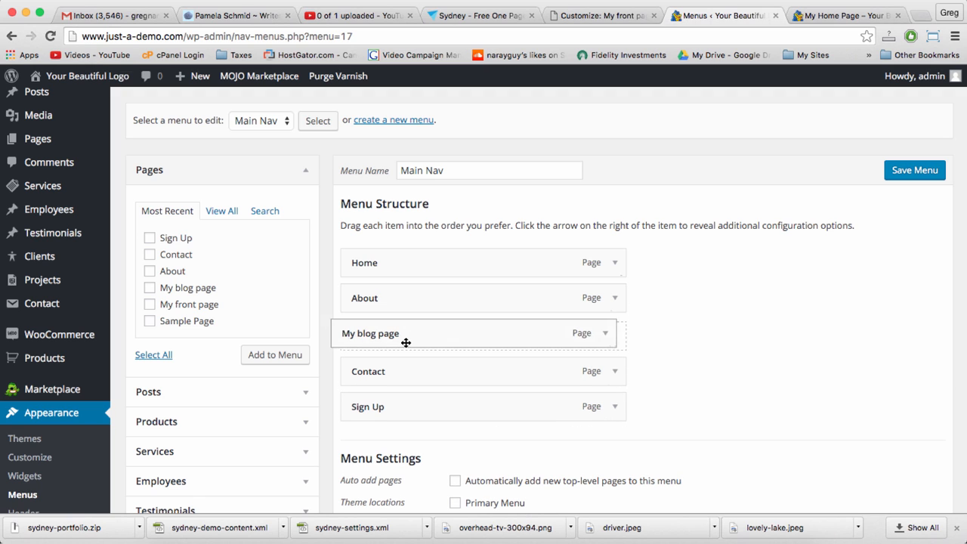
click(615, 332)
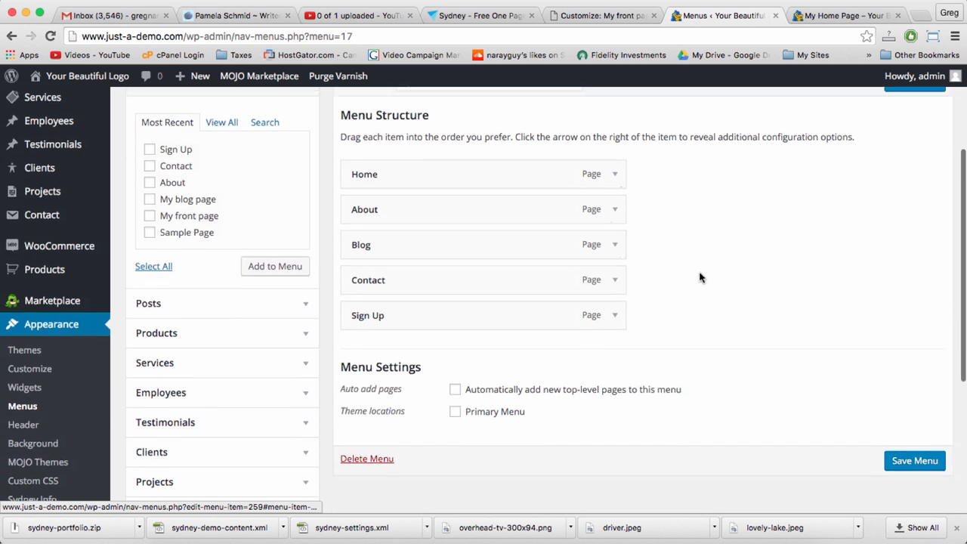
- Assign Main Nav to the Primary Menu location, save it, and visit the live site
scroll(down, 3)
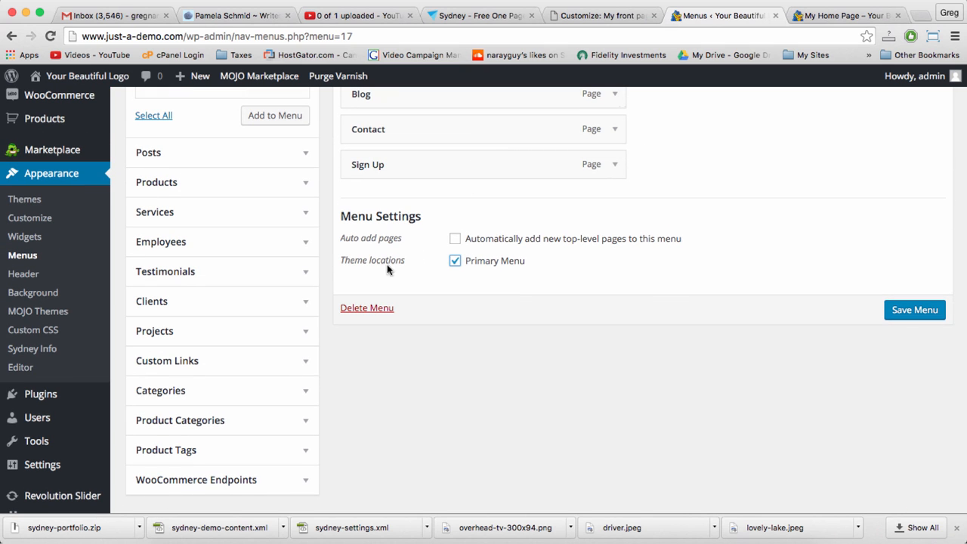
click(914, 310)
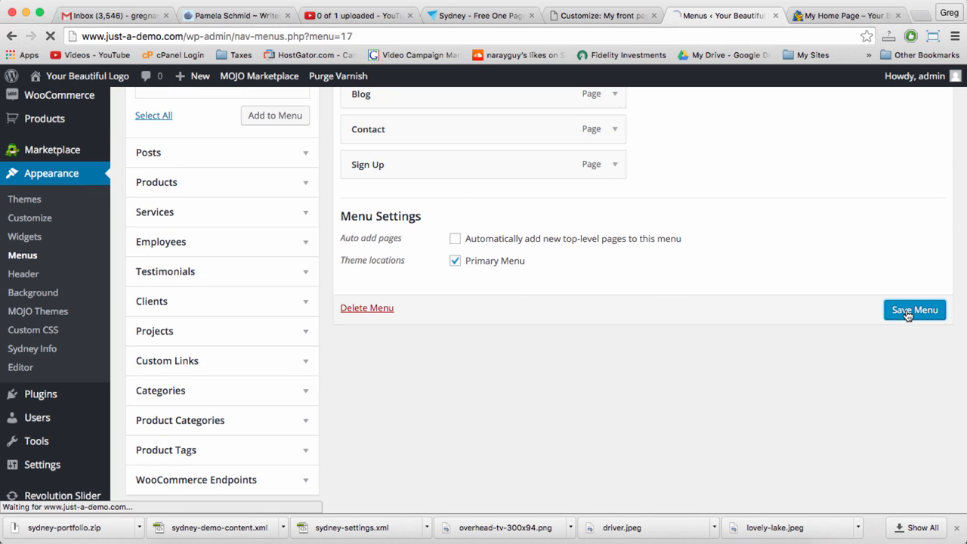
click(914, 310)
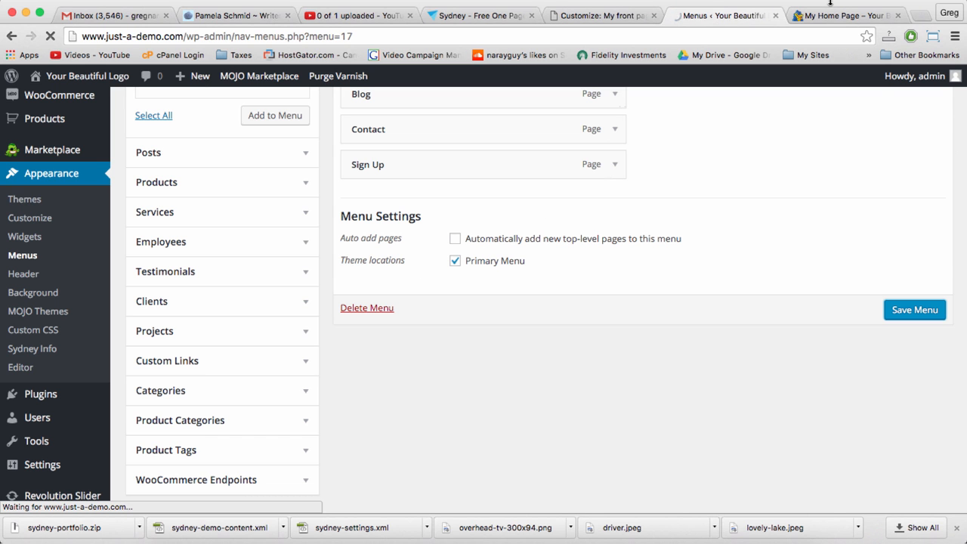
click(914, 310)
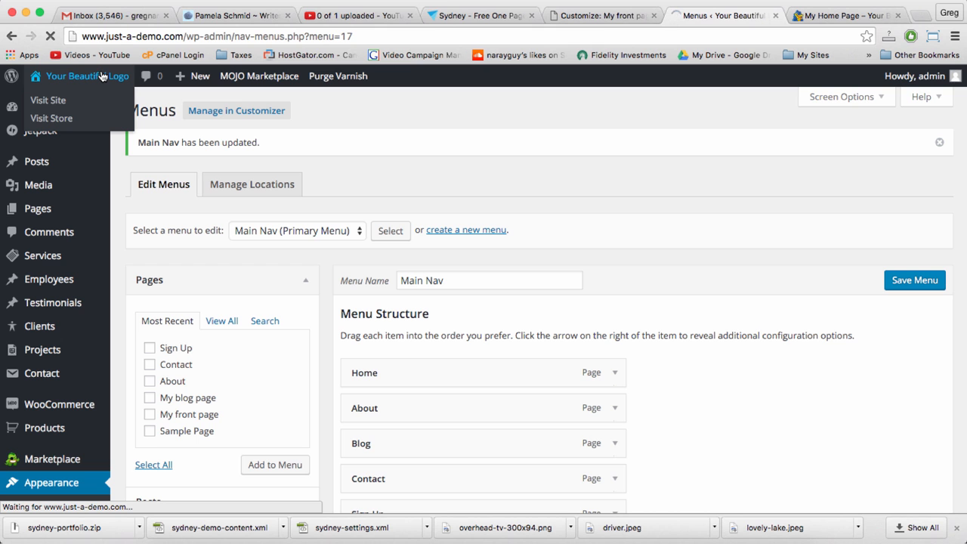
click(48, 100)
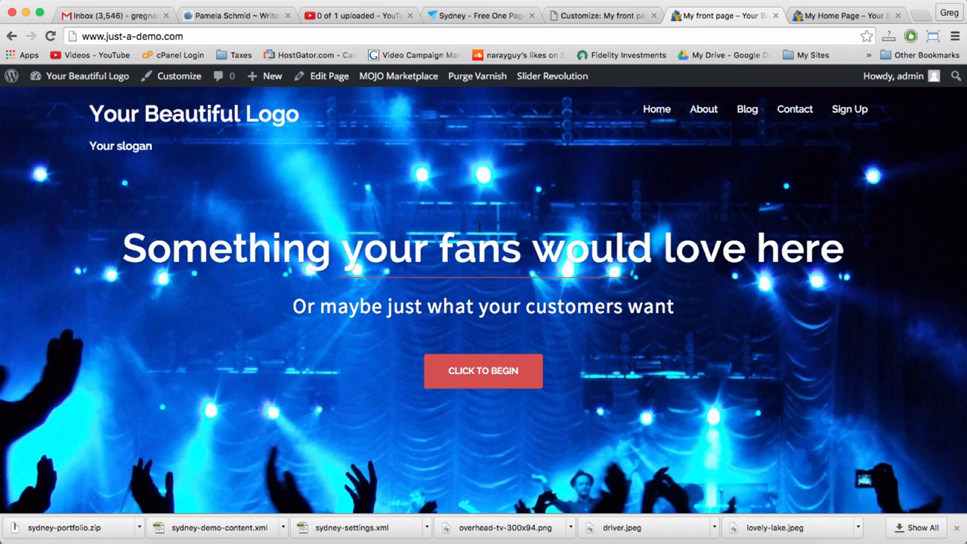
mouse_move(481, 359)
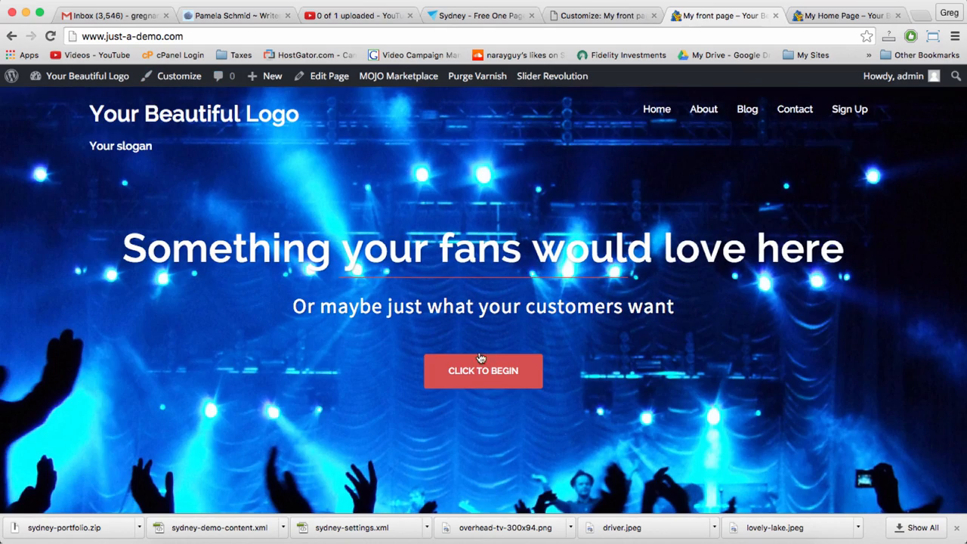
- Scroll the live front page down to the Our Services and What Else We Provide sections
scroll(down, 3)
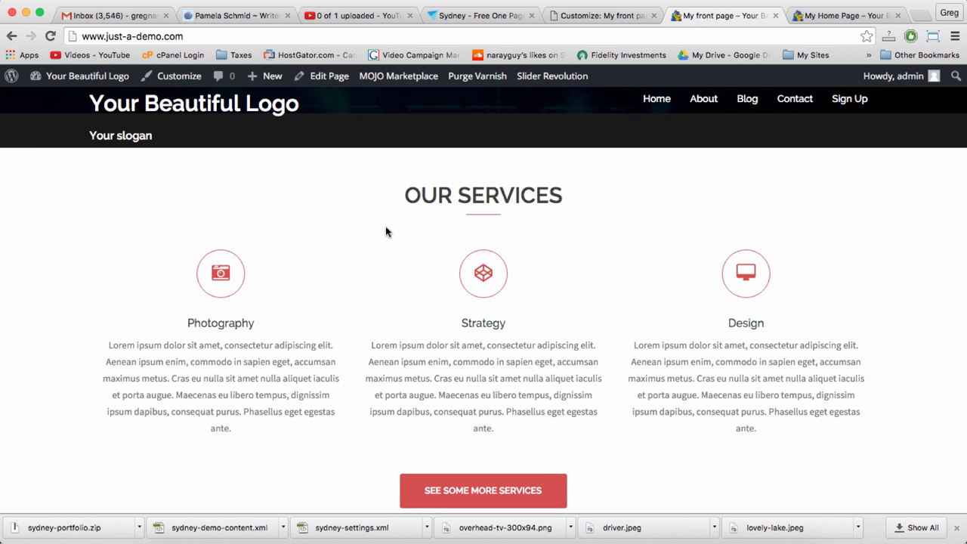
scroll(down, 3)
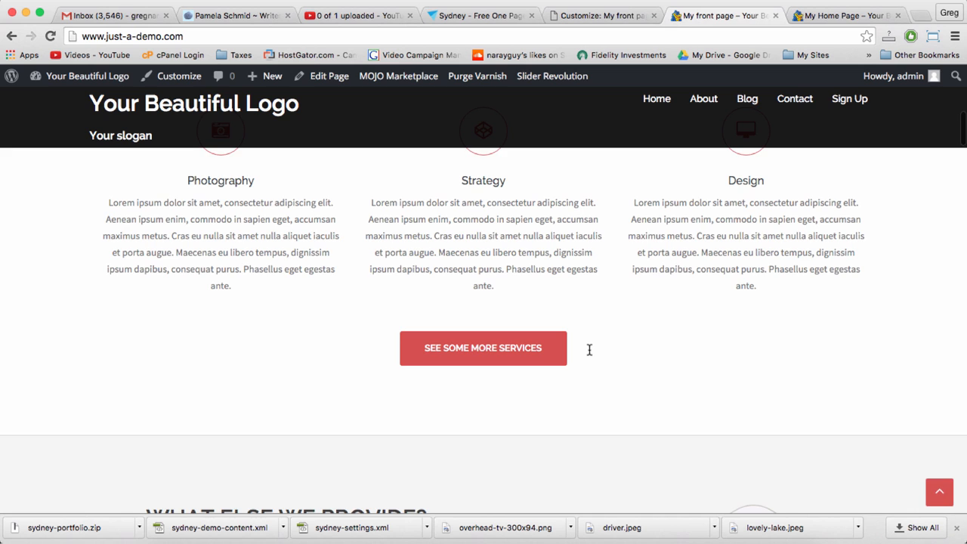
scroll(down, 3)
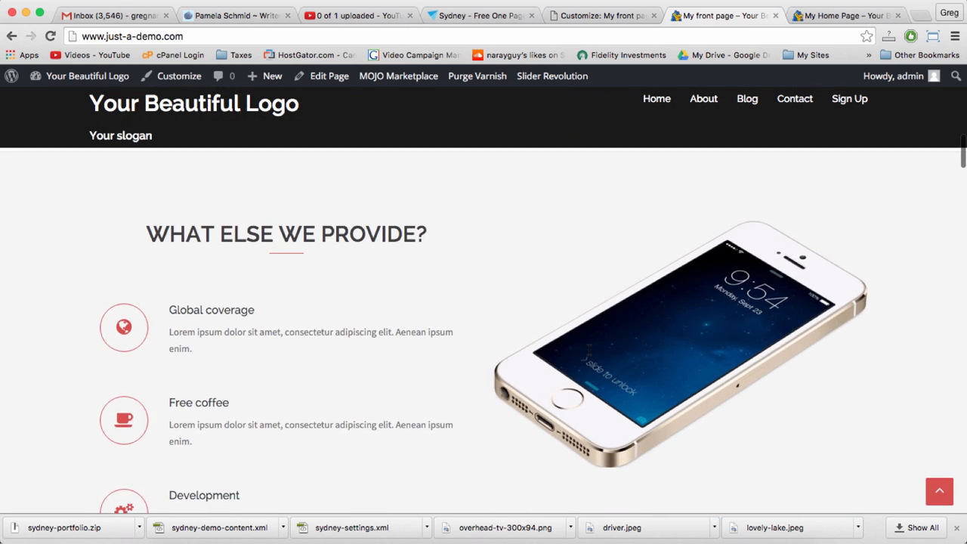
scroll(down, 3)
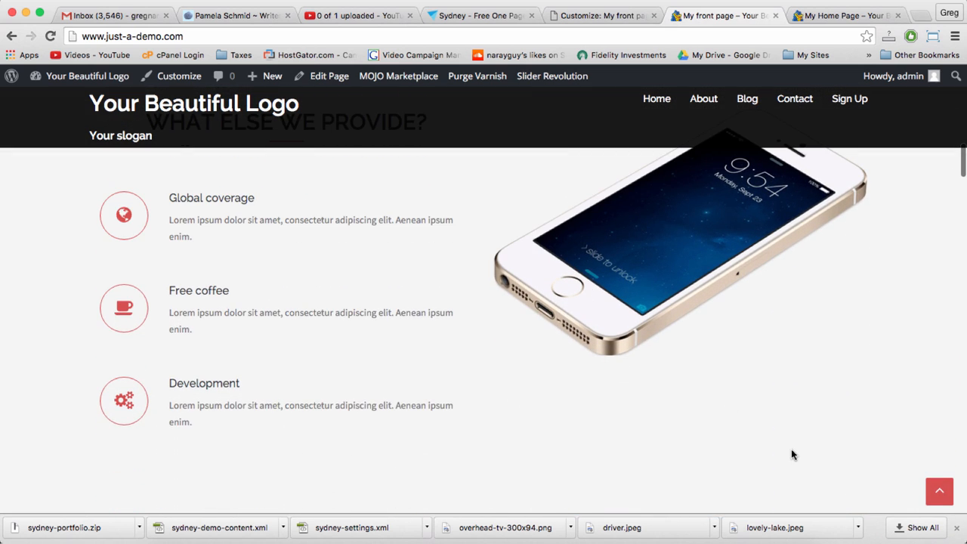